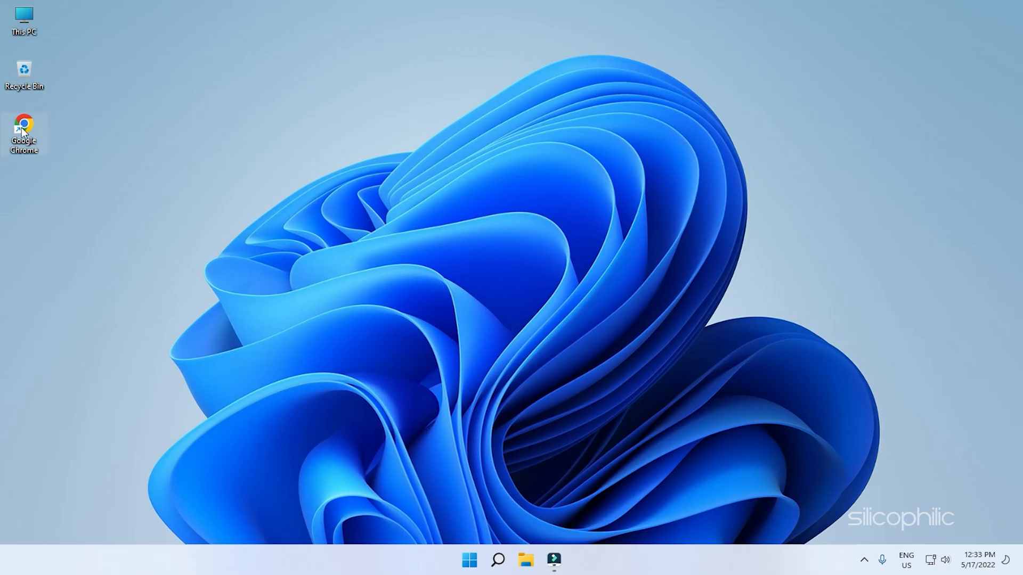
Launch Google Chrome from its desktop icon
double_click(23, 135)
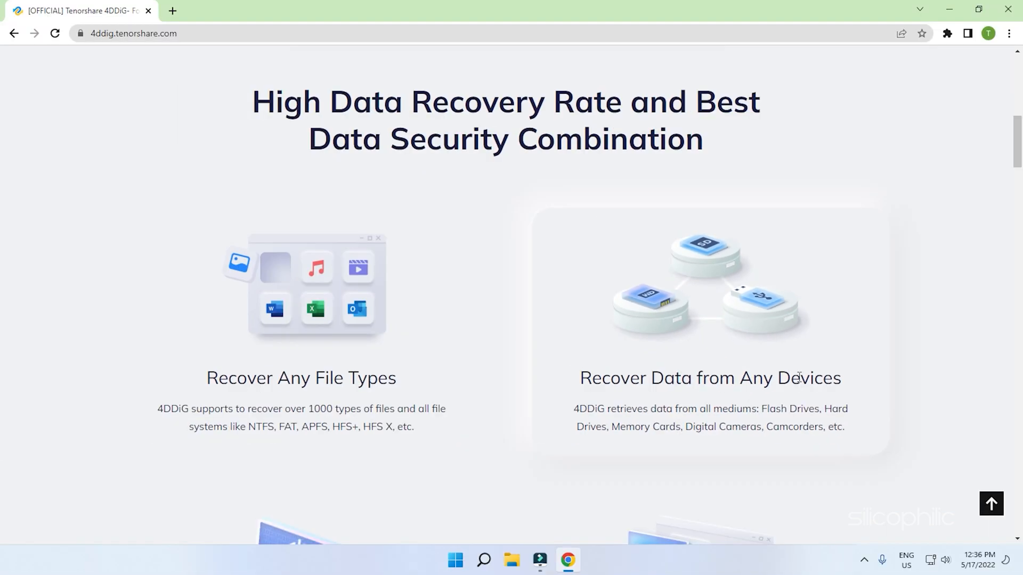
scroll(down, 3)
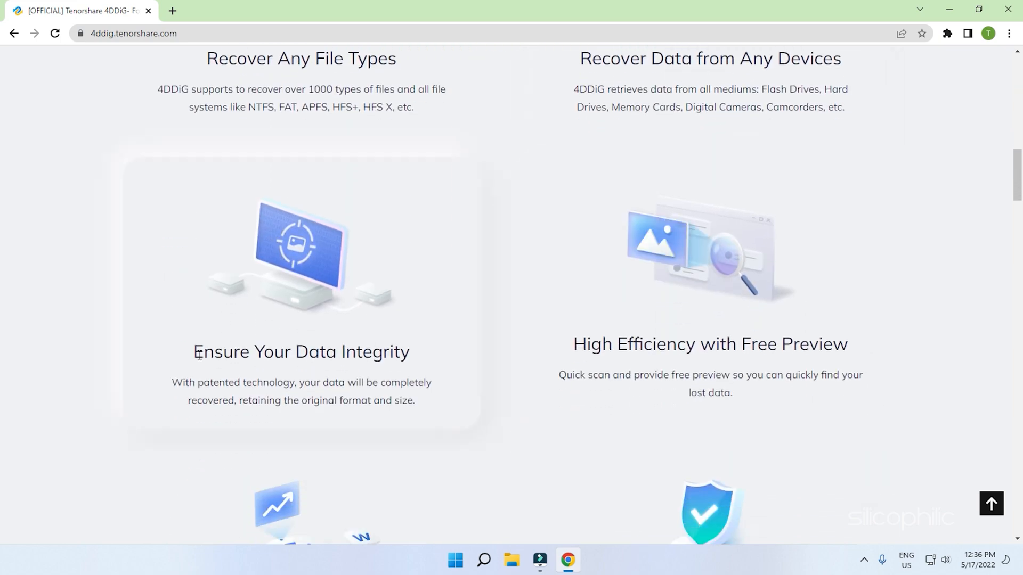
mouse_move(397, 351)
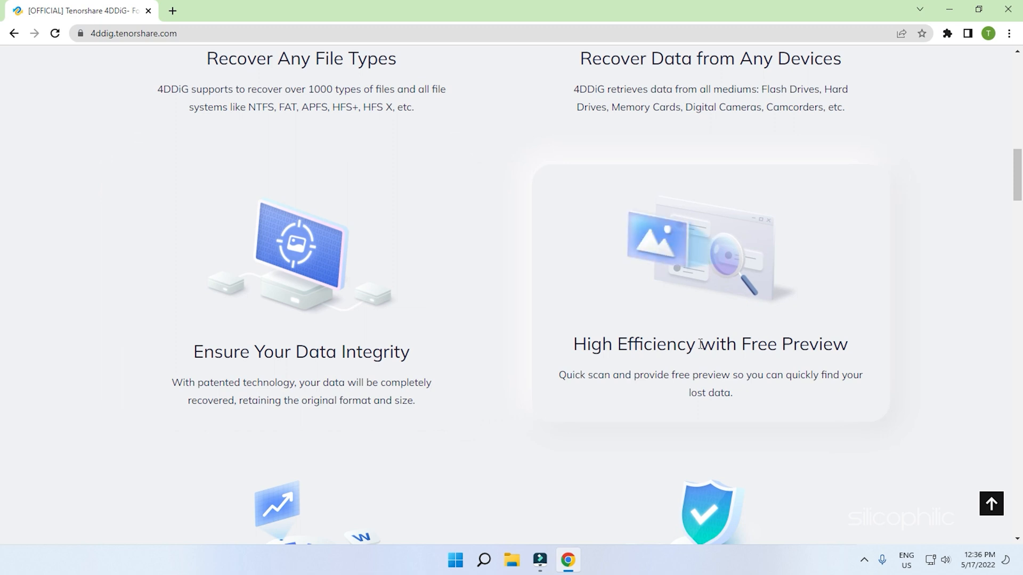
scroll(down, 3)
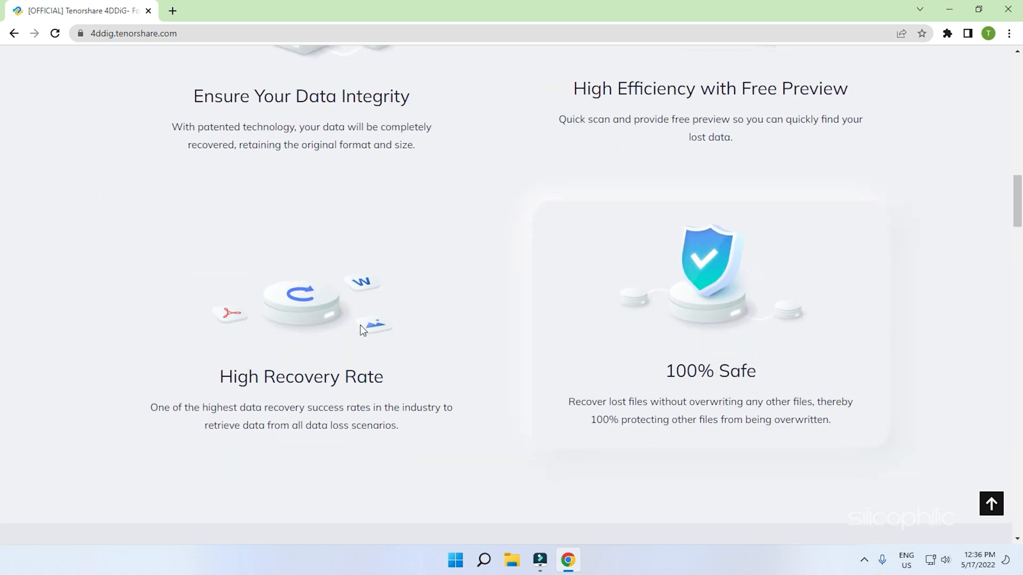
mouse_move(309, 327)
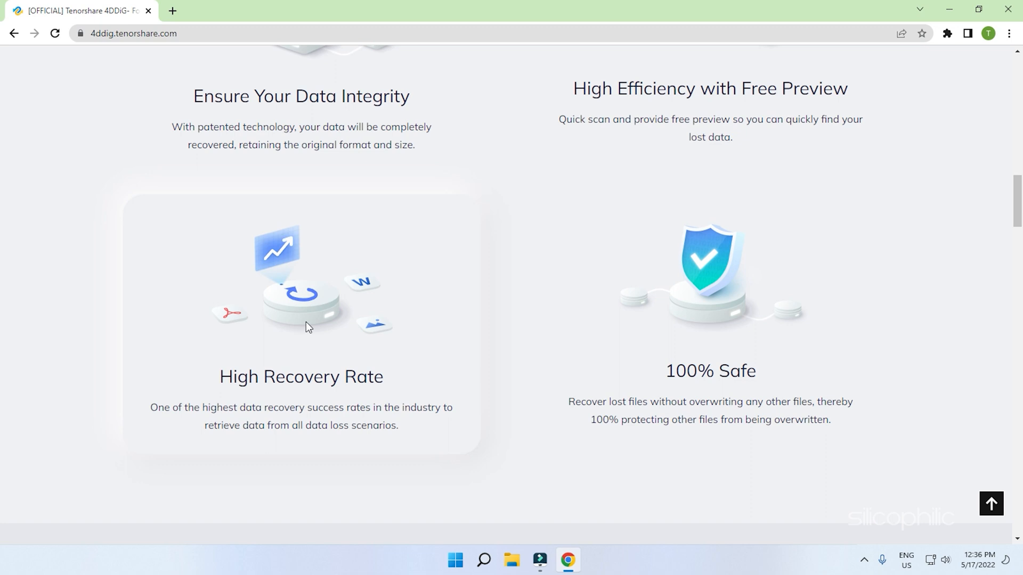
mouse_move(692, 335)
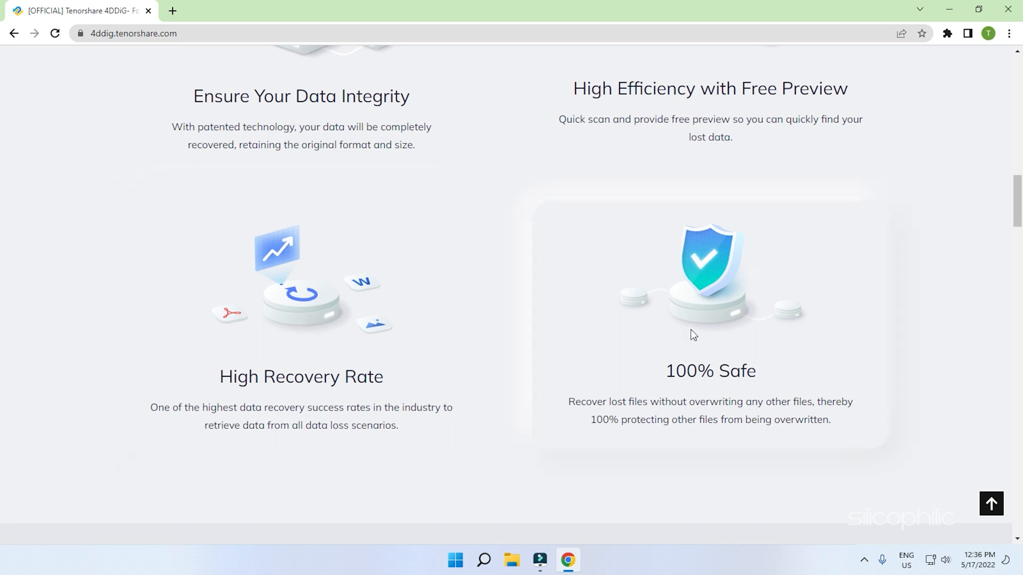
scroll(down, 3)
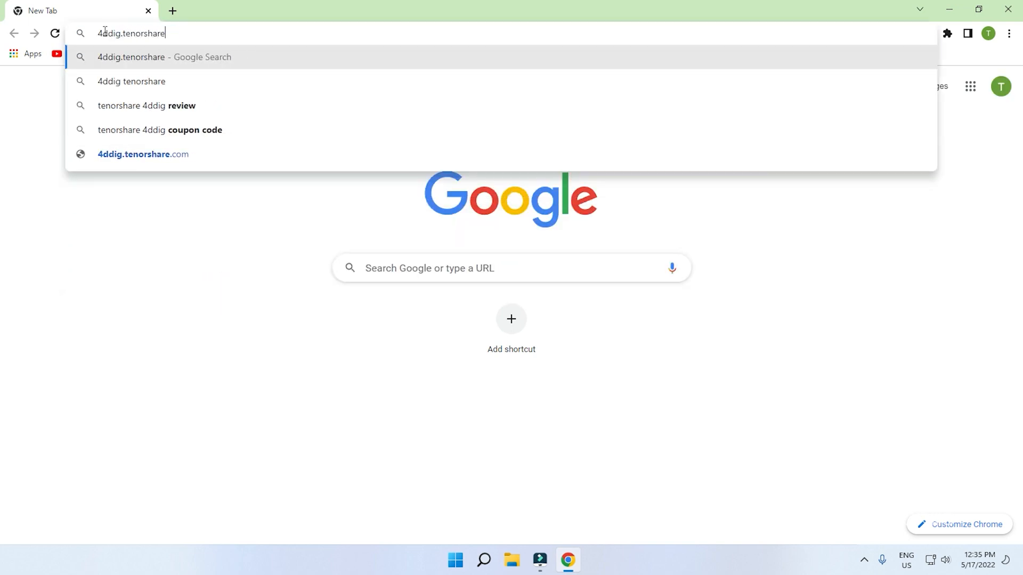
Load 4ddig.tenorshare.com and download the 4DDiG Windows installer via FREE DOWNLOAD
text(.com)
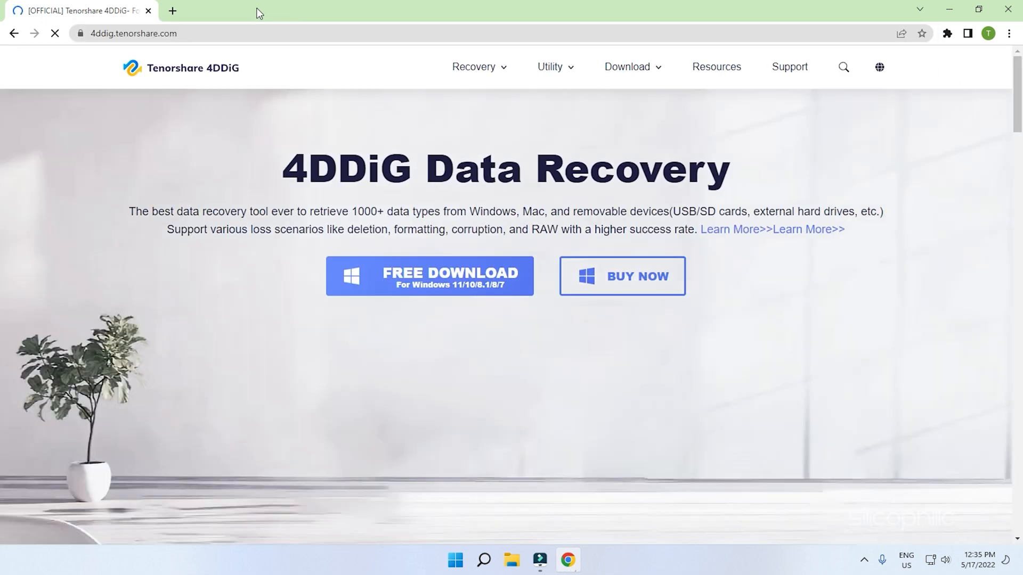
key(f11)
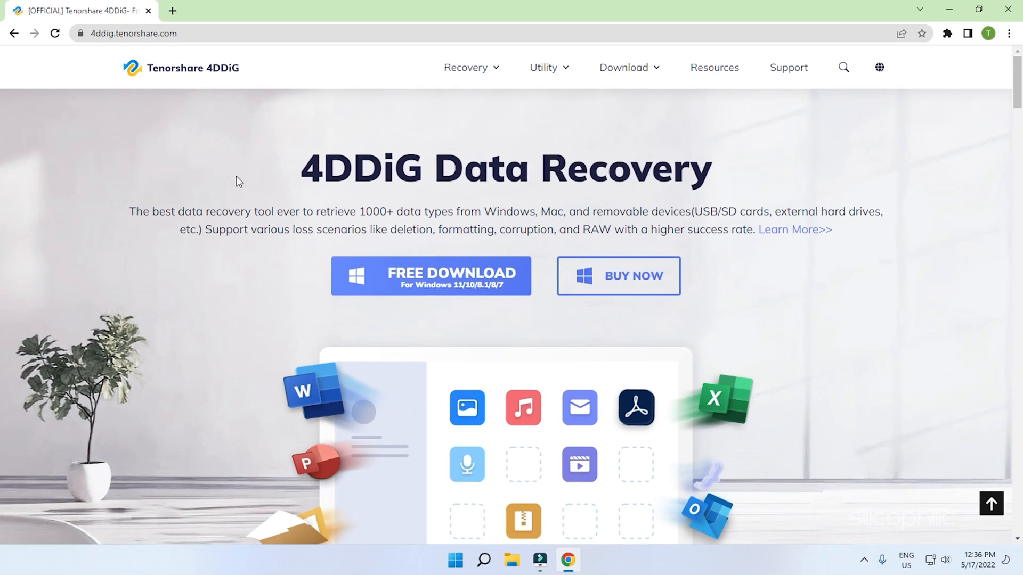
mouse_move(431, 287)
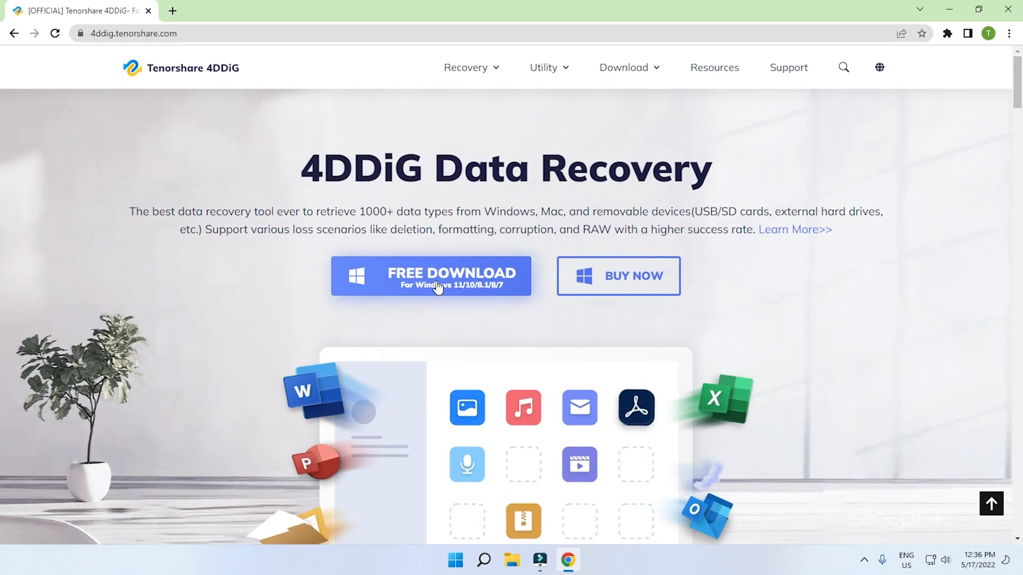
click(431, 275)
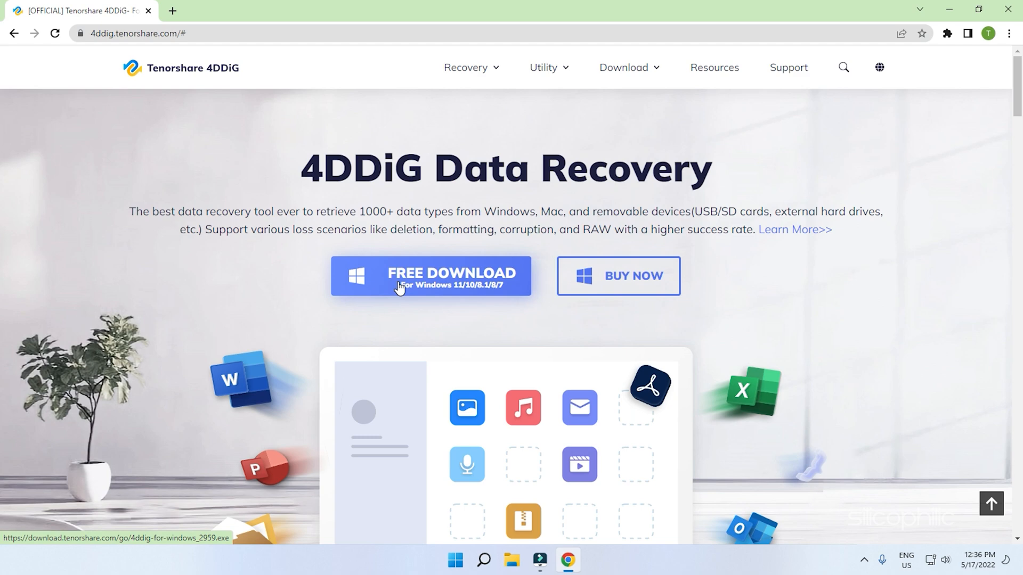
click(430, 276)
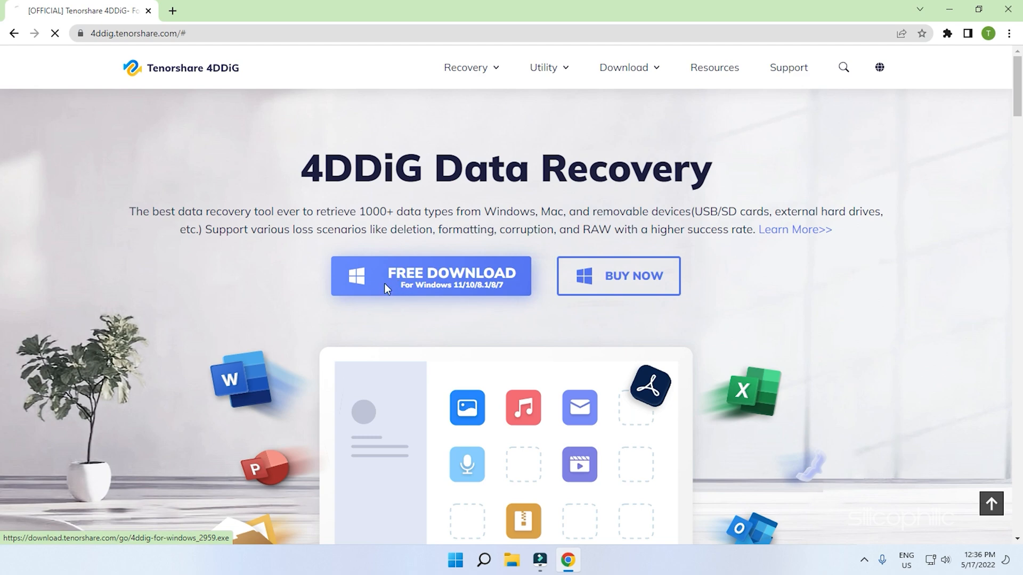
click(429, 275)
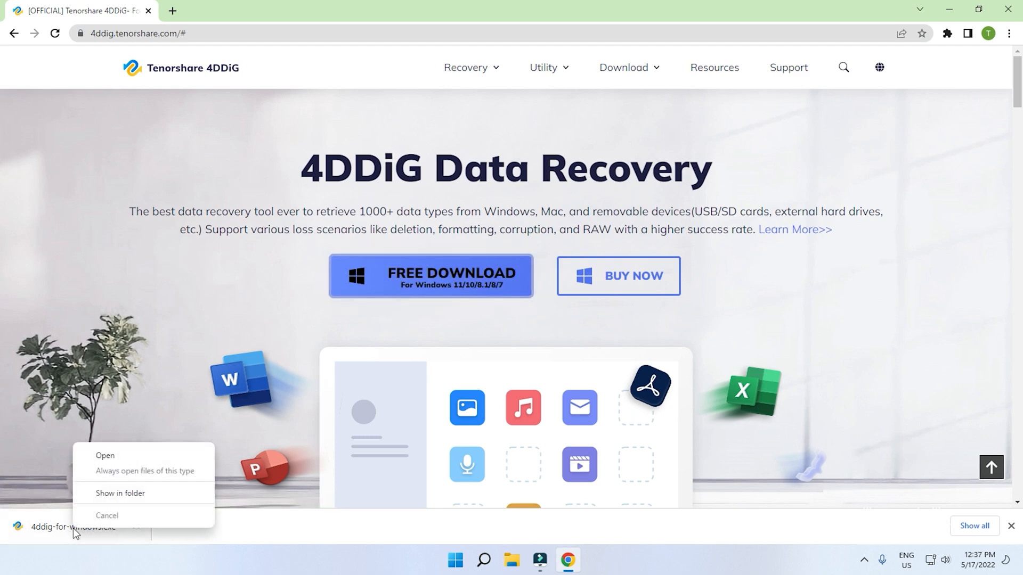
Run the downloaded 4DDiG installer and install Tenorshare 4DDiG
click(104, 455)
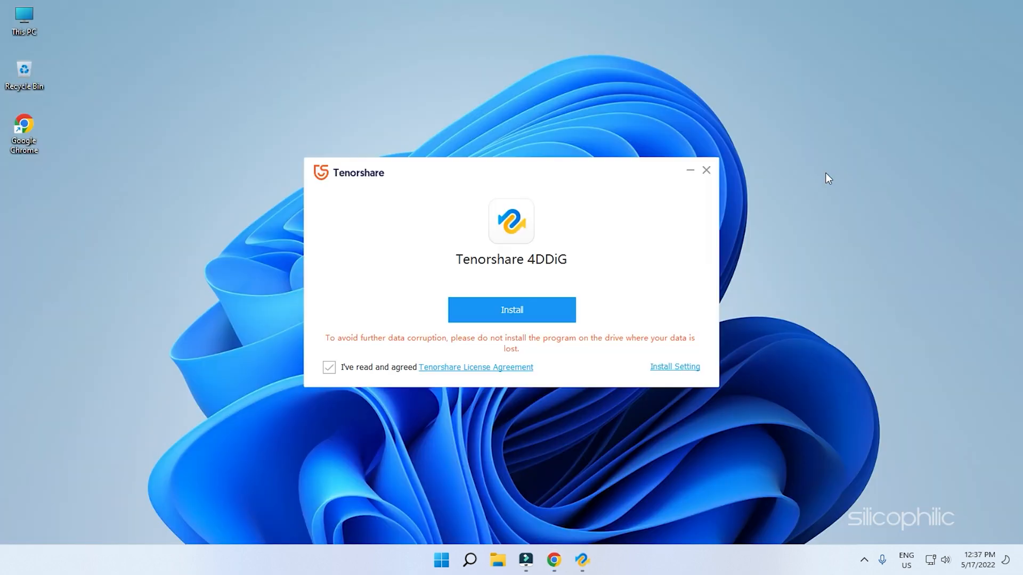
click(512, 309)
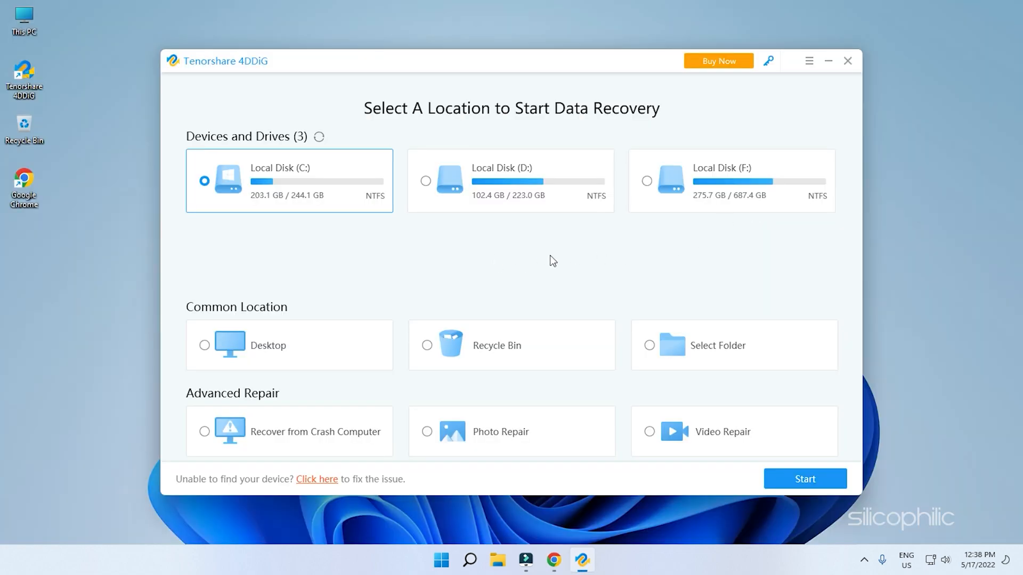
mouse_move(716, 61)
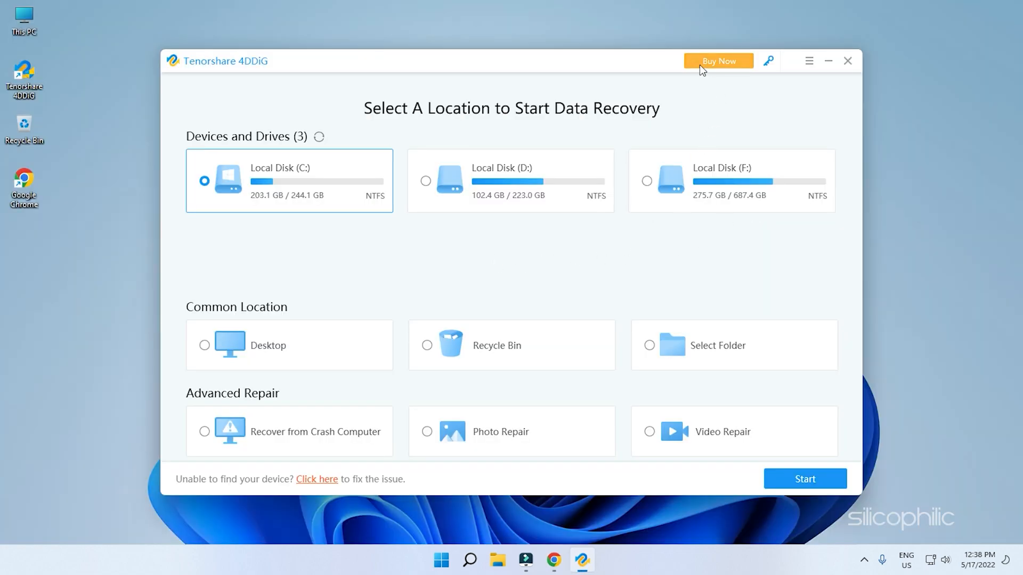
Go to the 4DDiG license purchase page via Buy Now
click(716, 61)
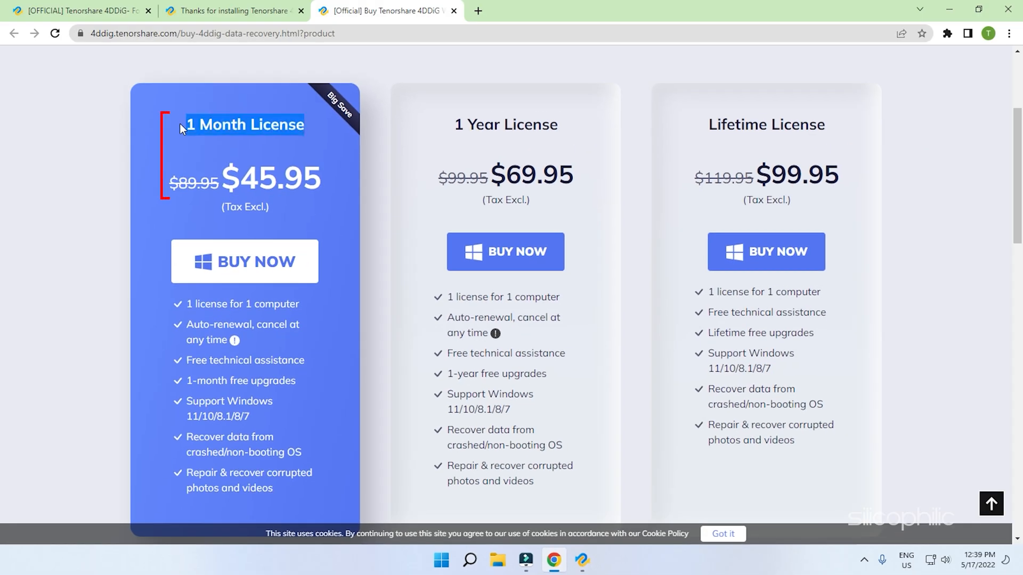
double_click(505, 125)
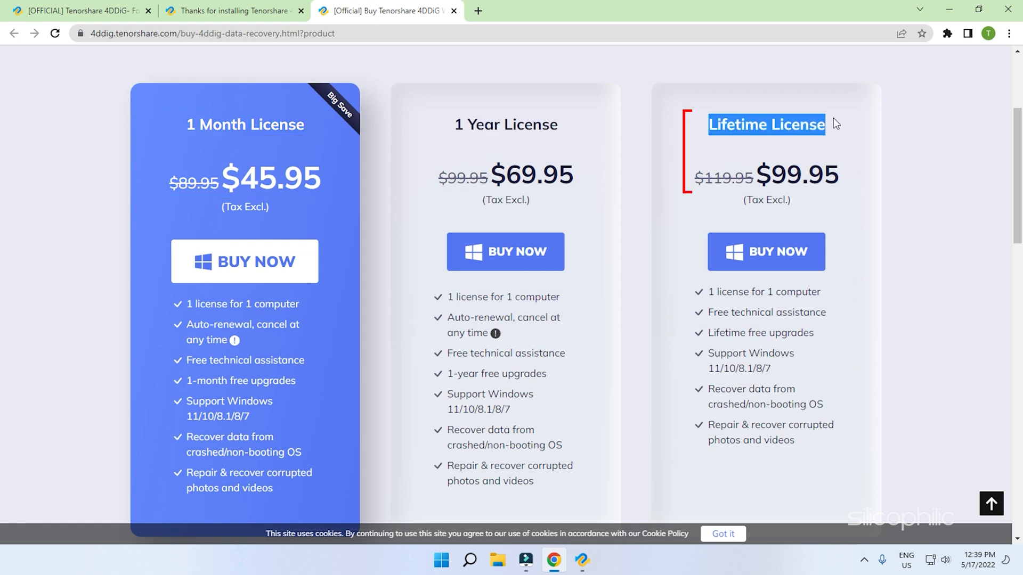
mouse_move(815, 390)
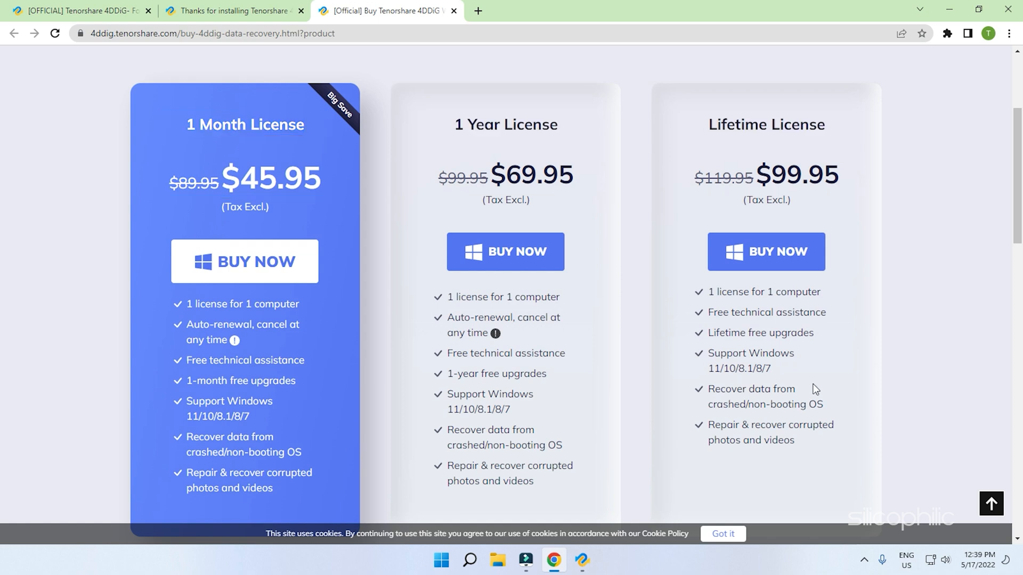
mouse_move(271, 242)
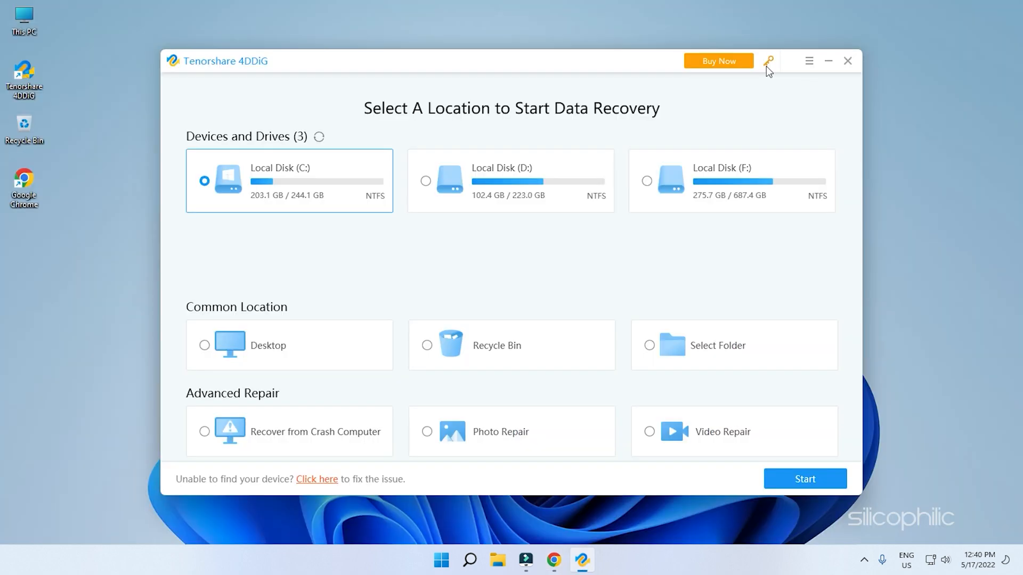
Register 4DDiG with the purchased e-mail and registration code
click(768, 60)
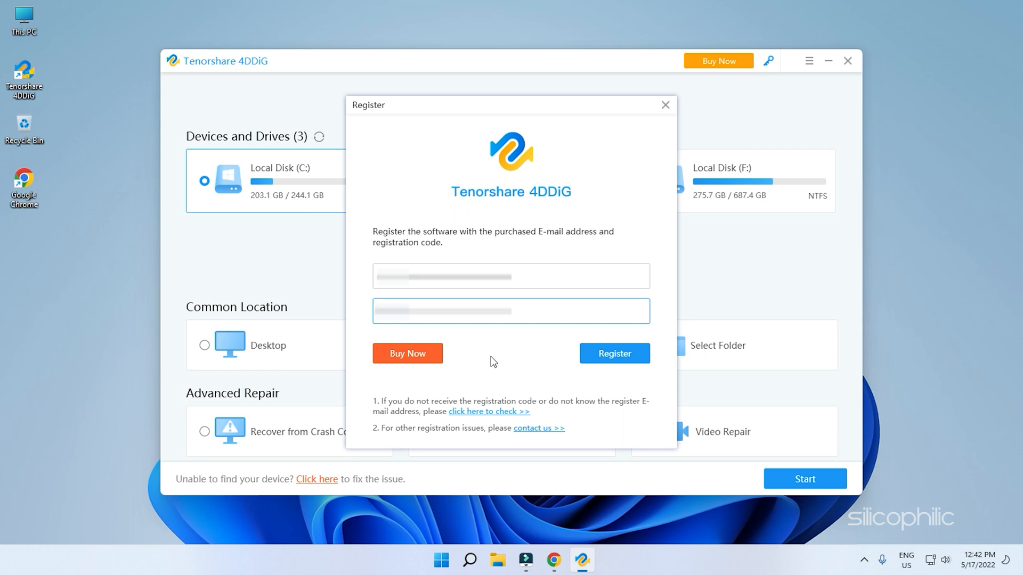
click(614, 354)
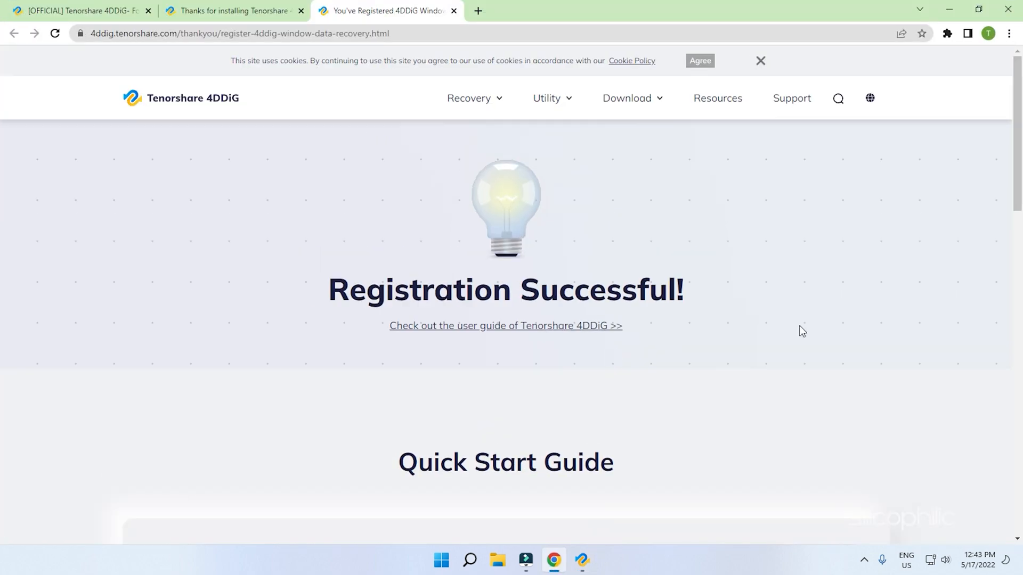
Minimize the registered 4DDiG window so Chrome's Silicophilic page is in front
click(582, 561)
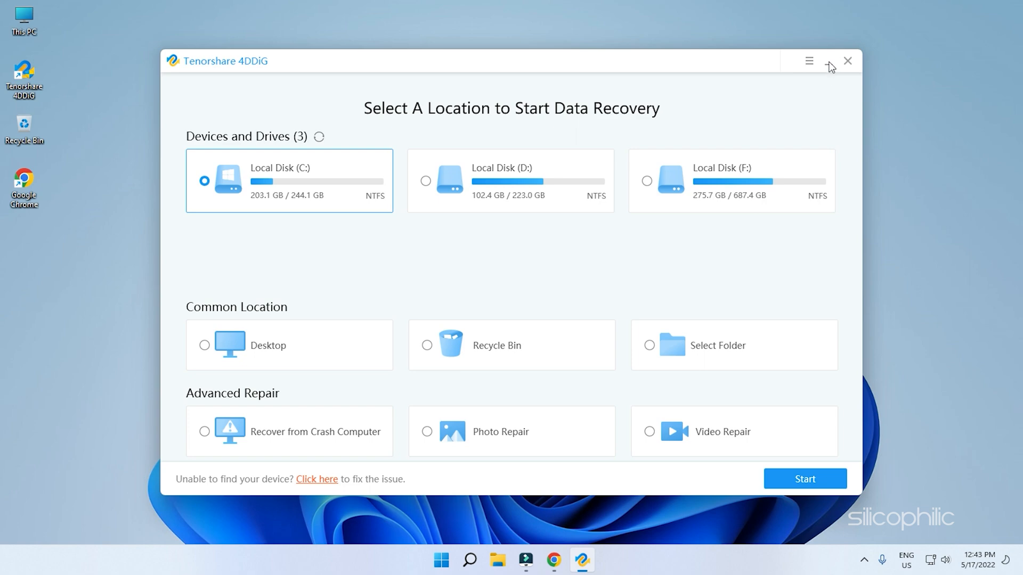
click(847, 61)
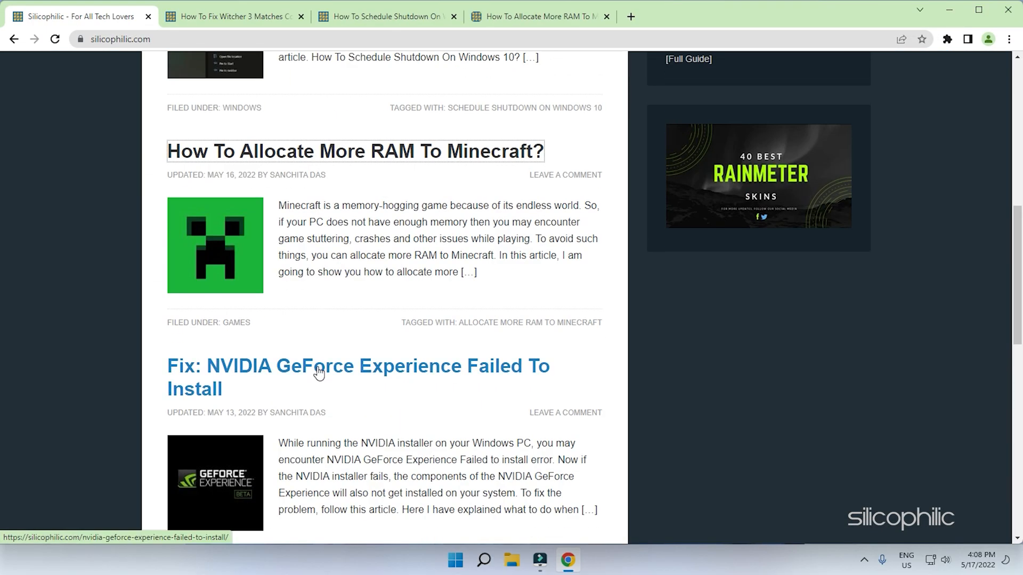
Close the Chrome window, leaving the desktop visible
scroll(down, 3)
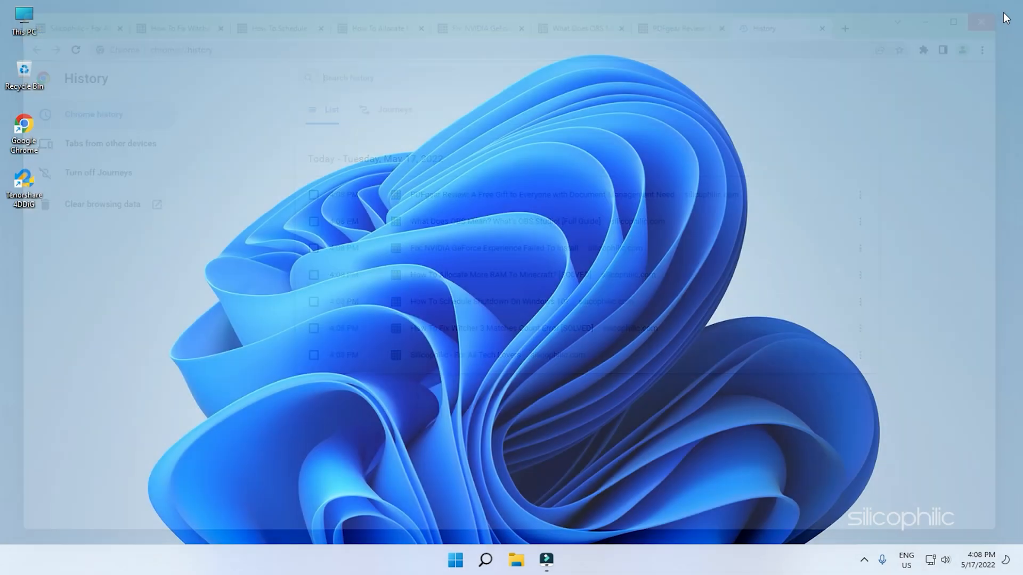
click(980, 21)
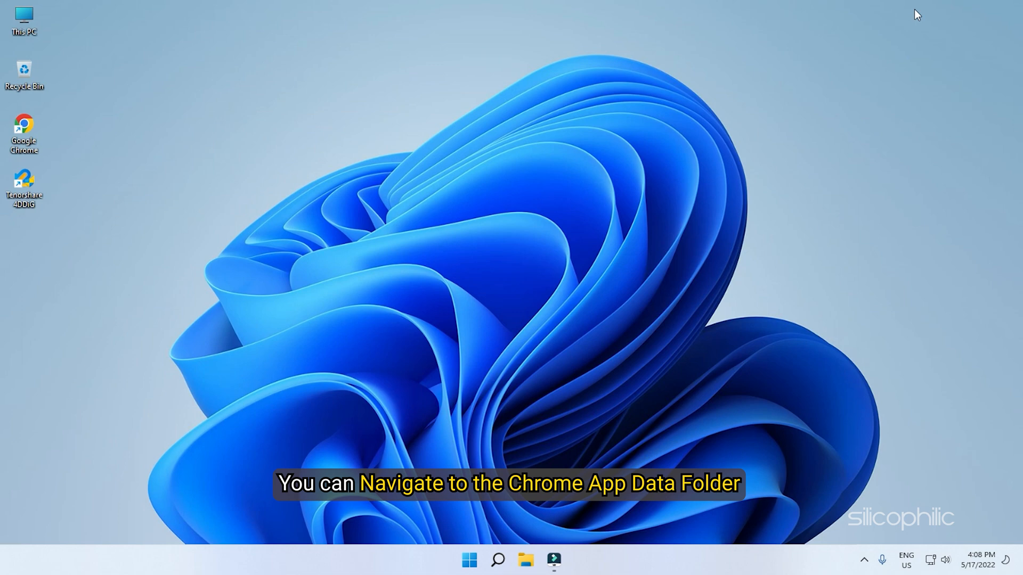
mouse_move(495, 88)
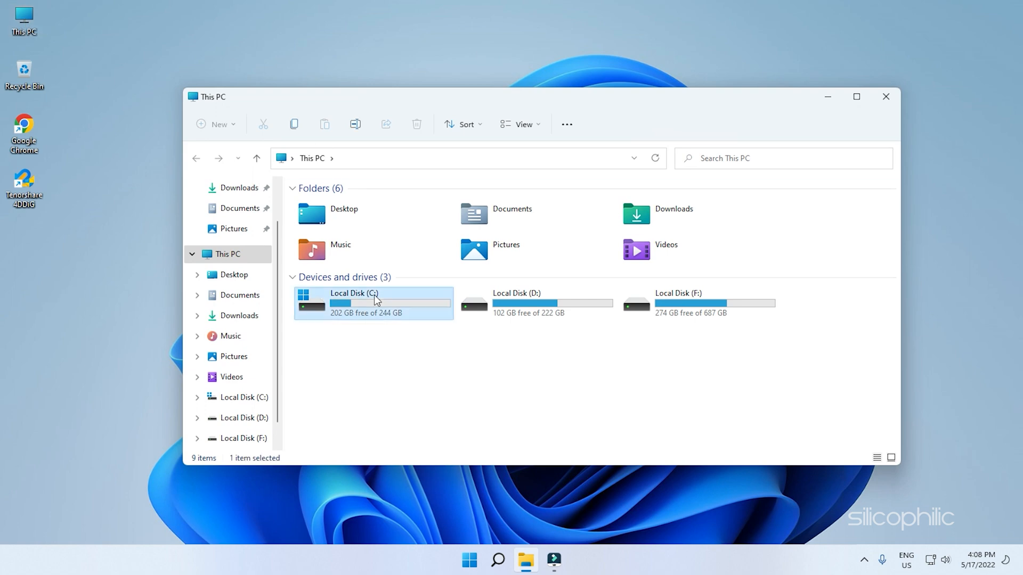
Browse to C:\Users\<user> and enable showing hidden items
double_click(354, 300)
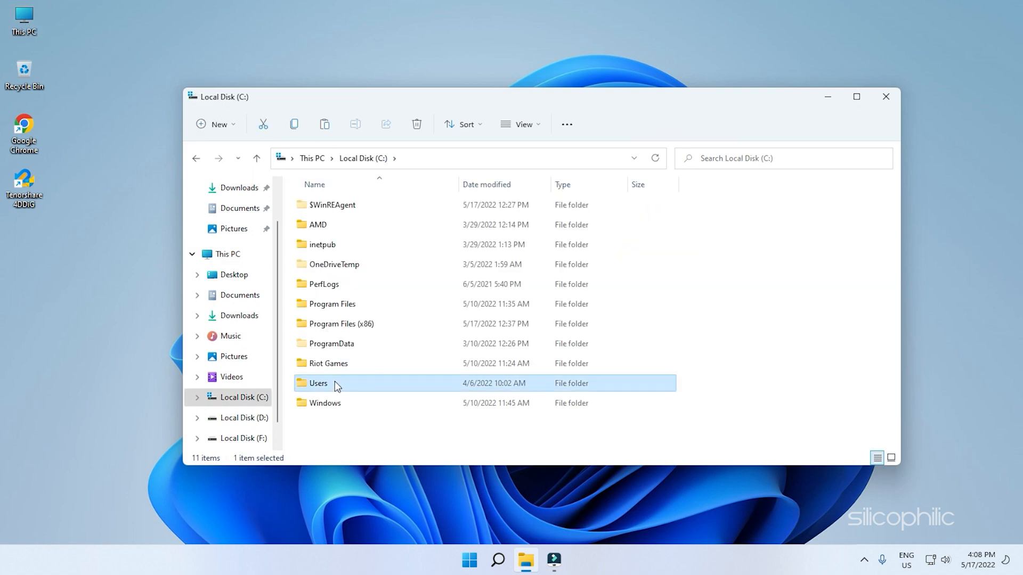
double_click(319, 382)
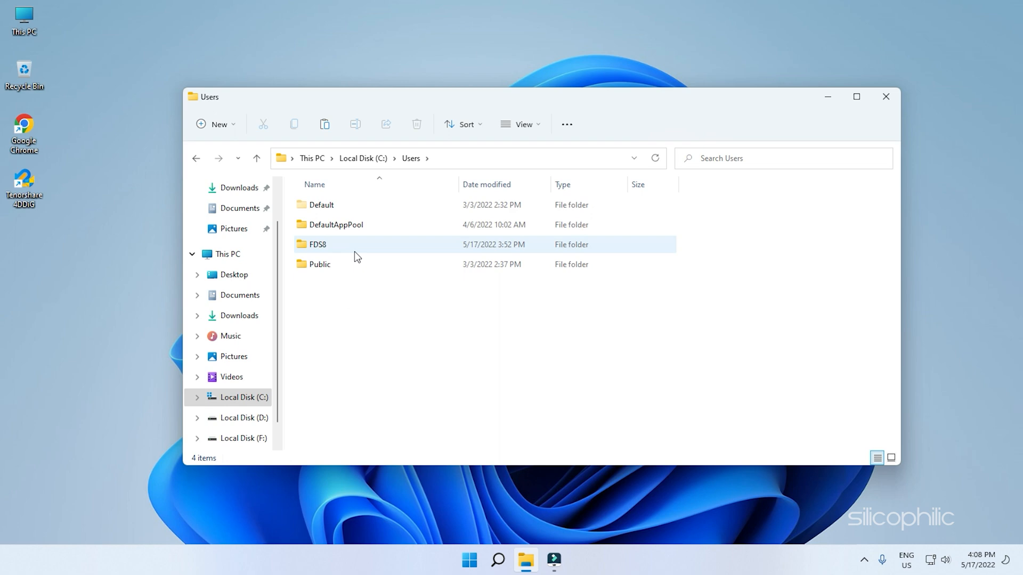
double_click(317, 244)
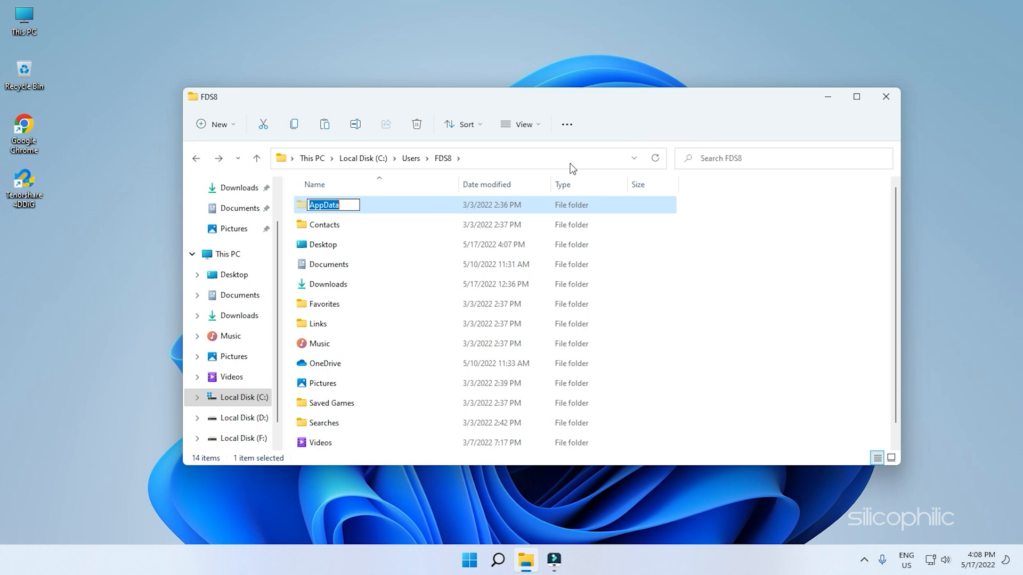
mouse_move(544, 132)
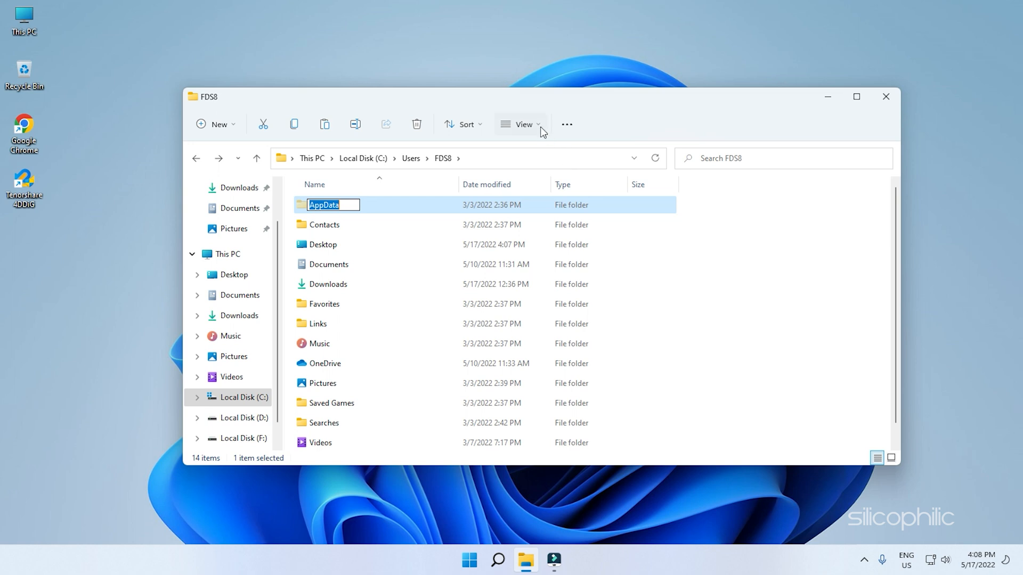
click(522, 124)
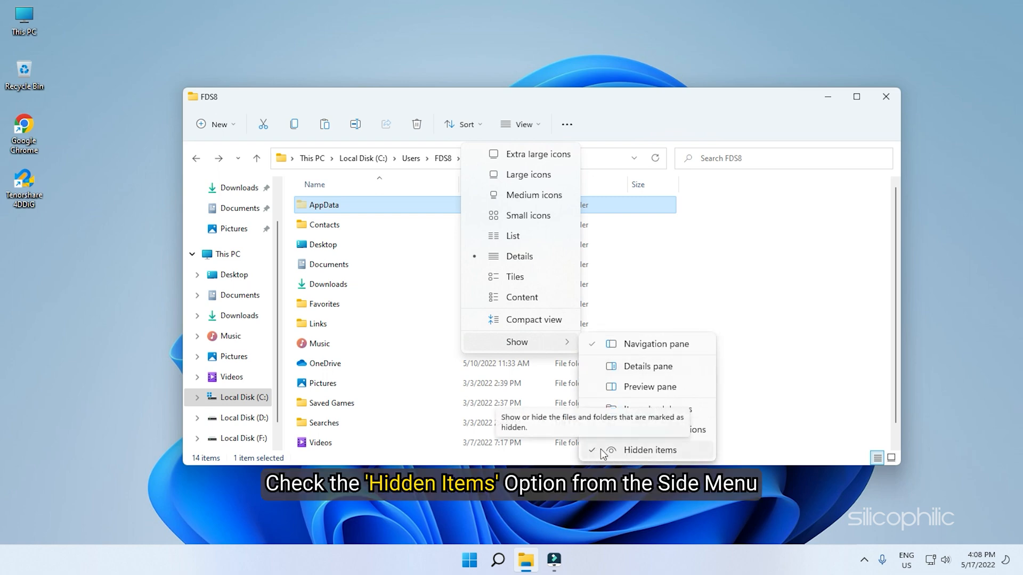
click(649, 450)
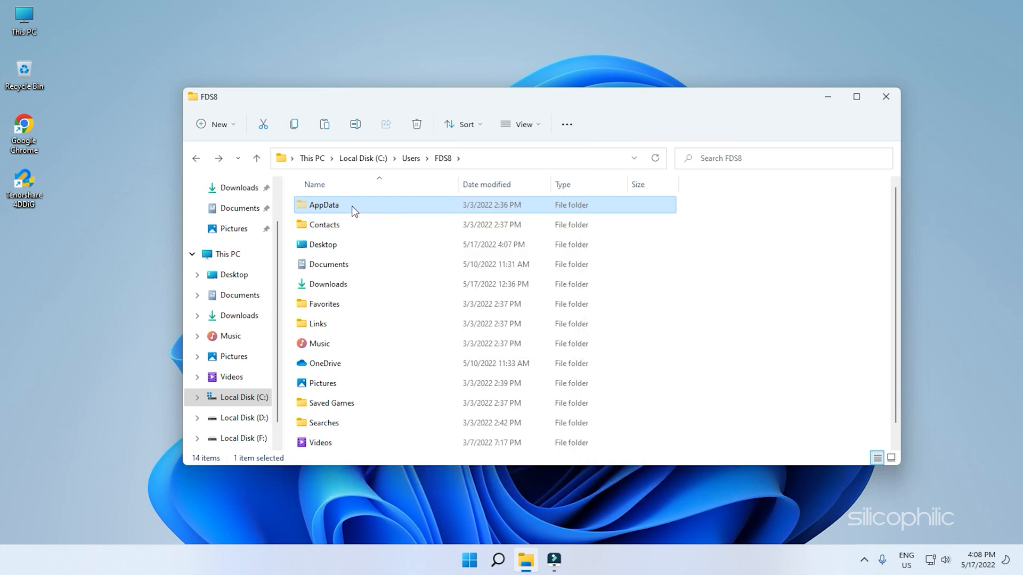
Drill through AppData\Local\Google\Chrome\User Data into the Default folder
double_click(324, 204)
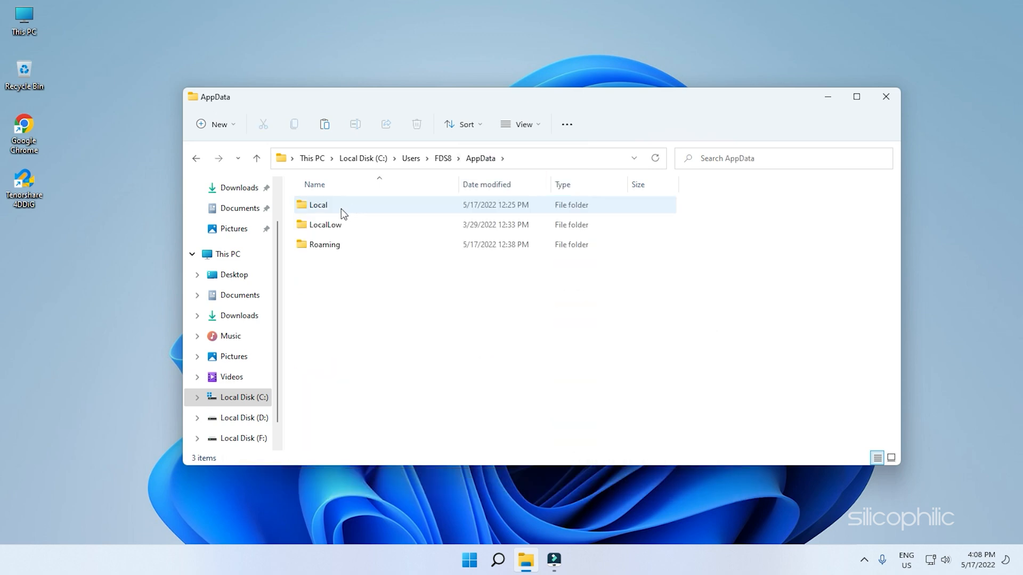
double_click(317, 204)
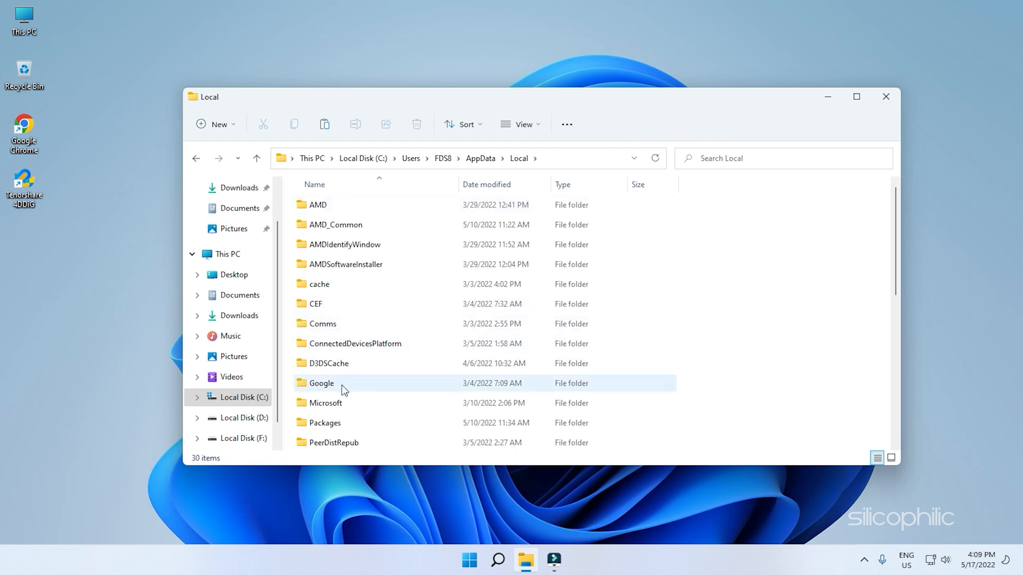
double_click(320, 382)
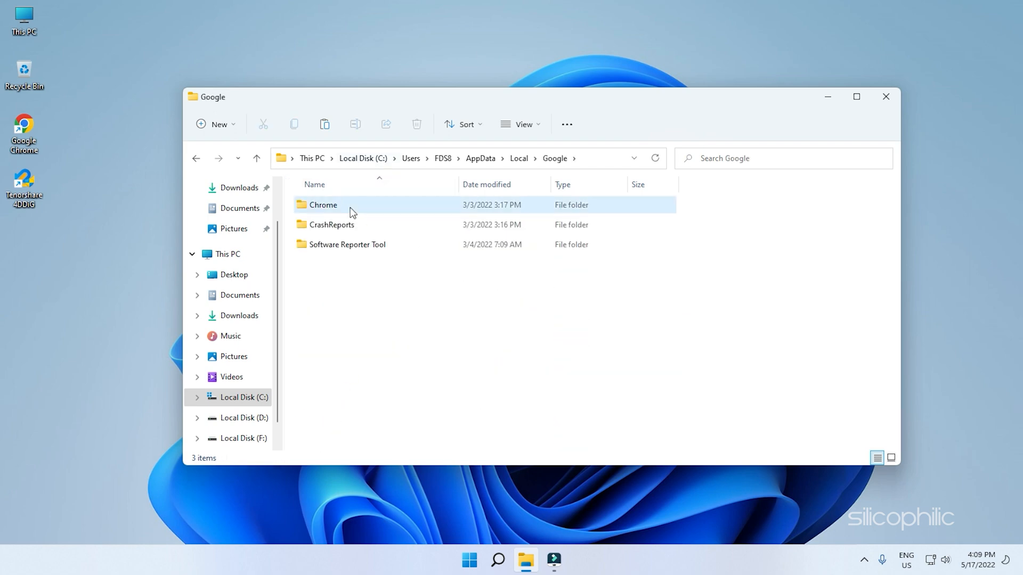
double_click(323, 204)
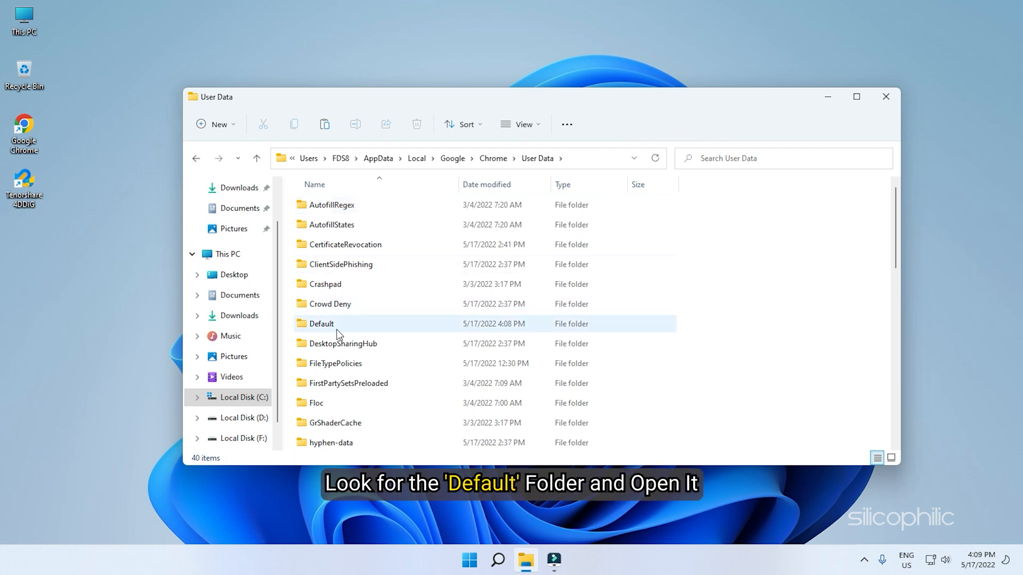
double_click(321, 324)
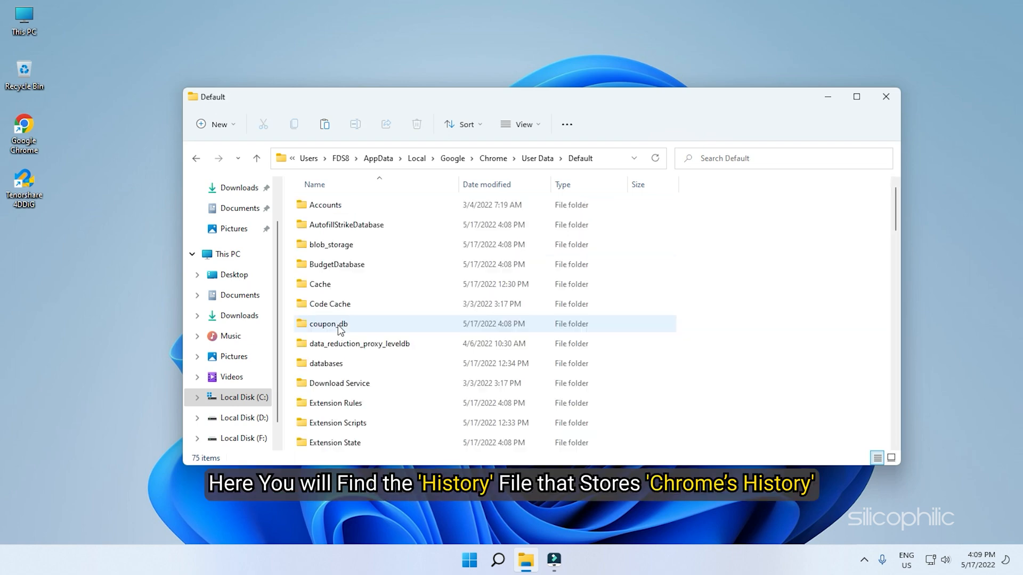
mouse_move(833, 292)
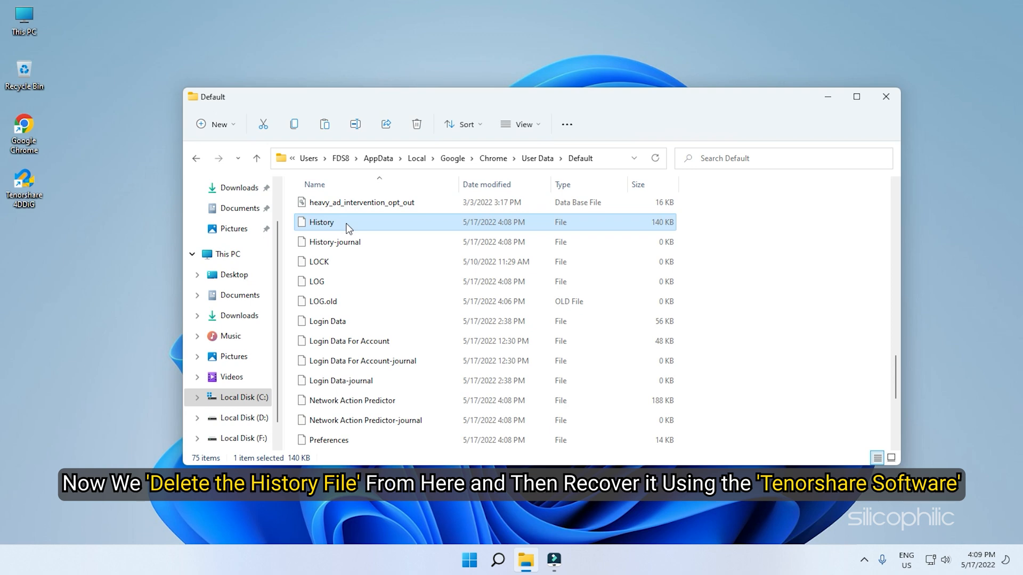
Permanently delete the History file from Default and launch 4DDiG
right_click(347, 222)
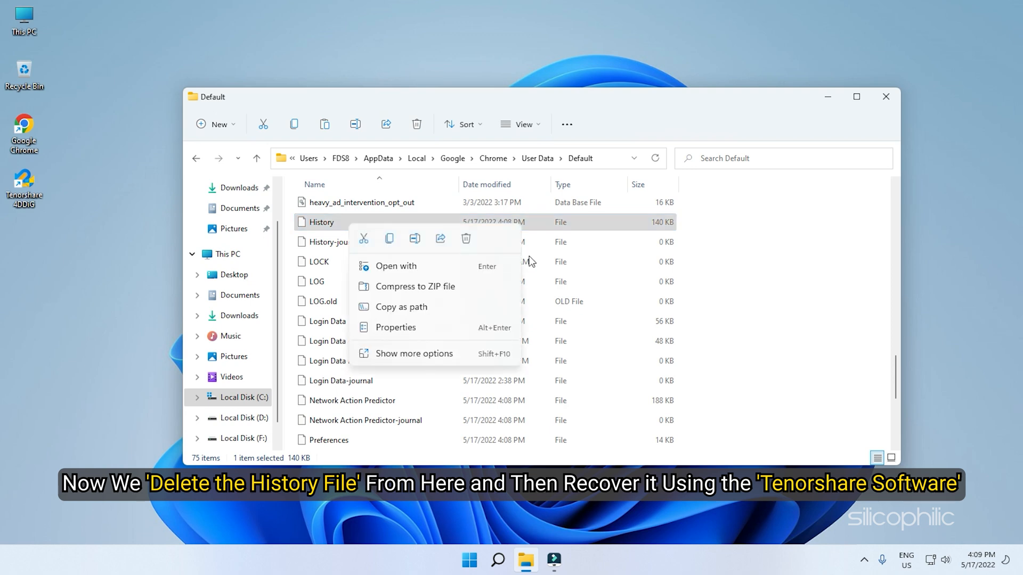
click(466, 237)
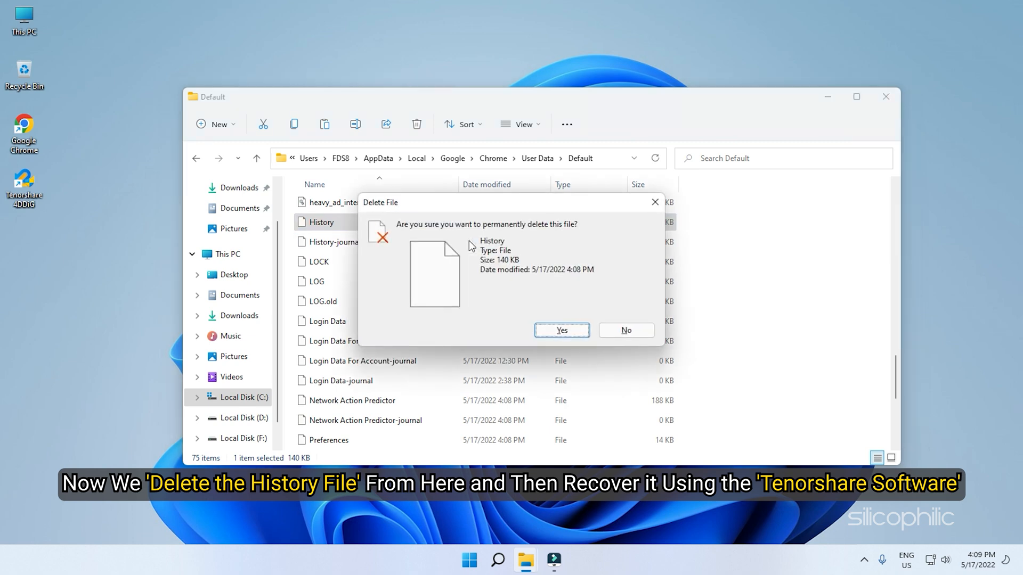
click(559, 330)
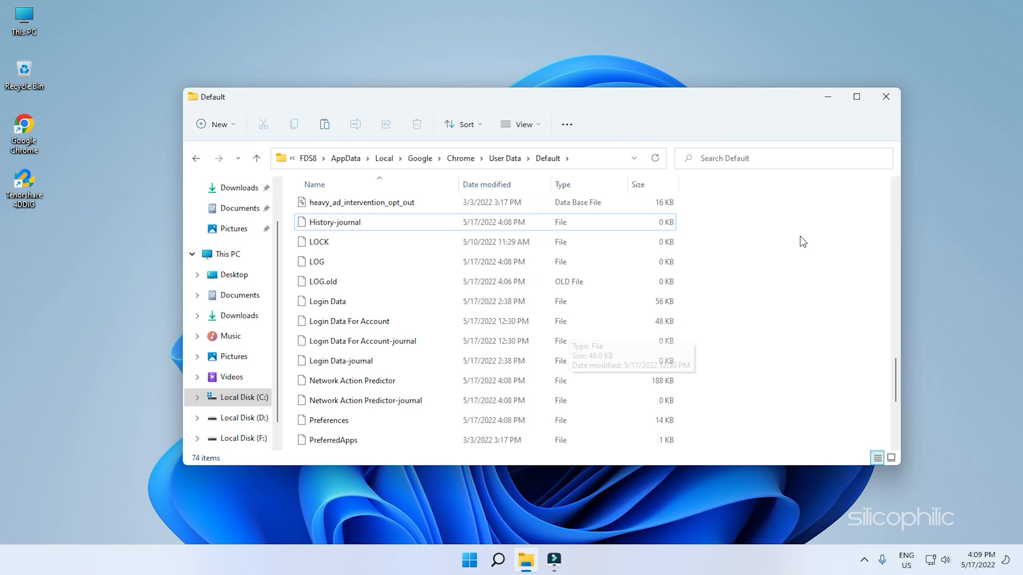
mouse_move(753, 260)
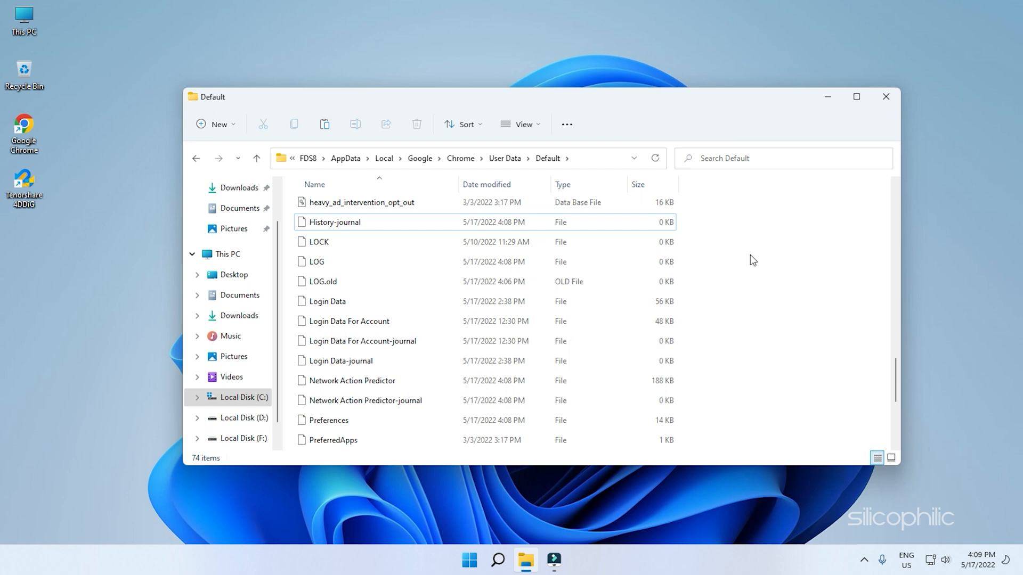
double_click(25, 188)
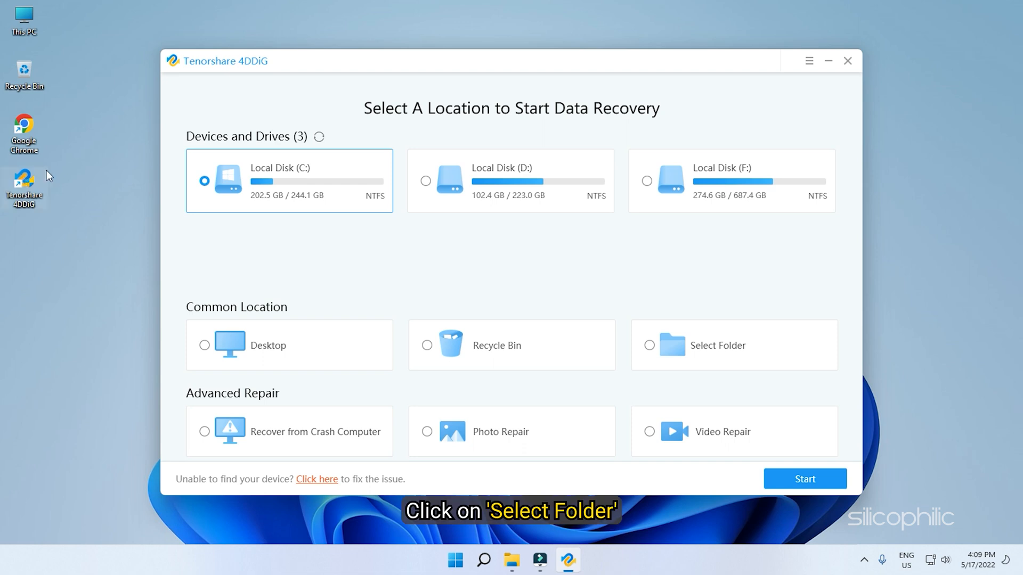
Select the user folder under C:\Users as recovery location and start the scan
click(715, 345)
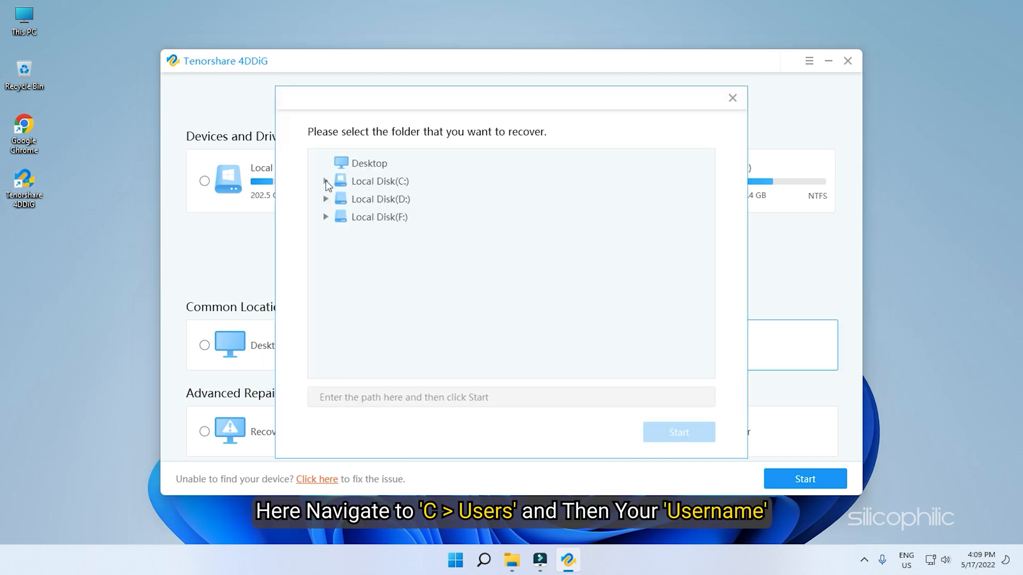
click(326, 181)
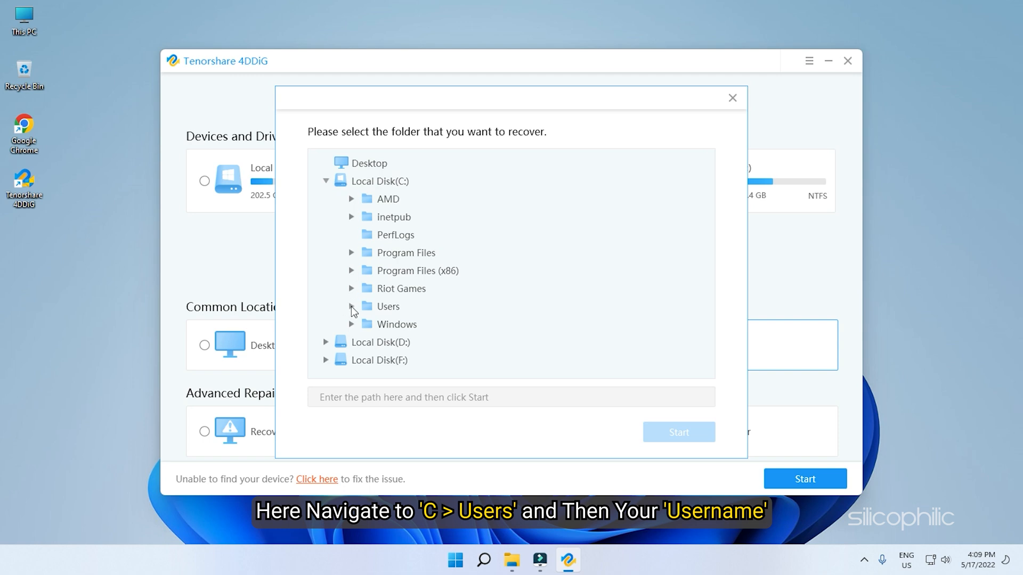
click(352, 306)
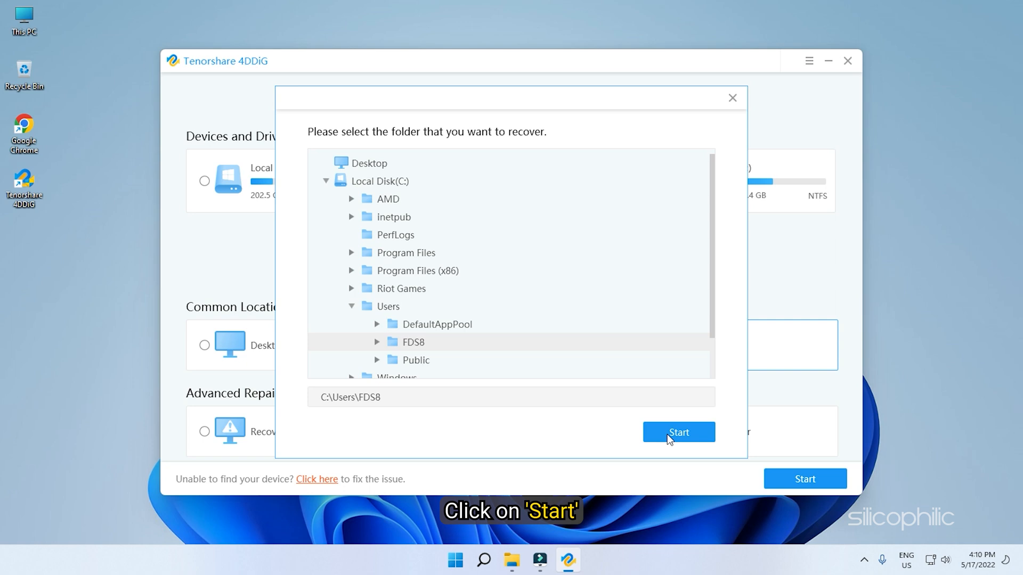
click(679, 432)
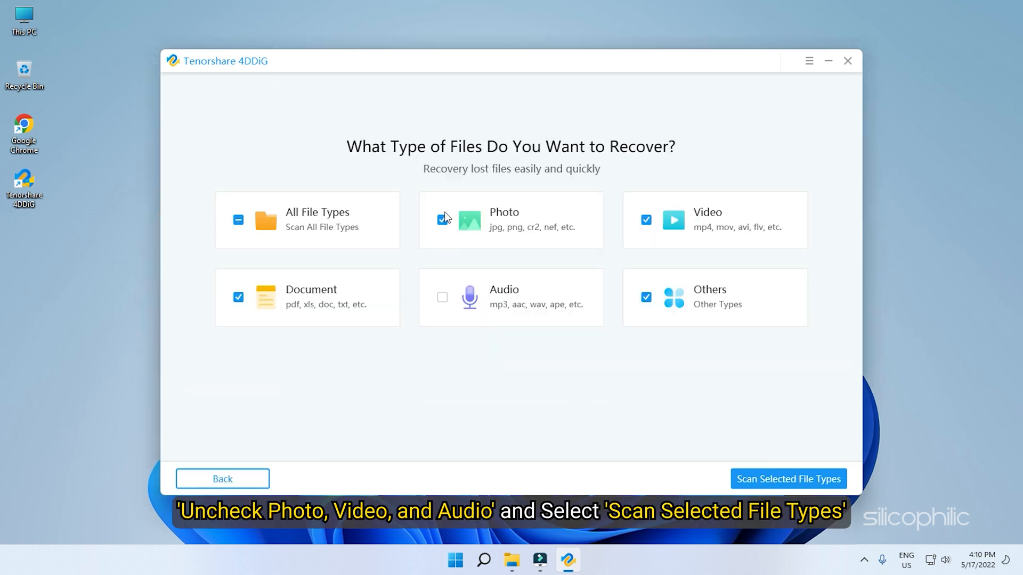
Scan the user folder for documents and other types only, with Photo and Video unticked
click(645, 219)
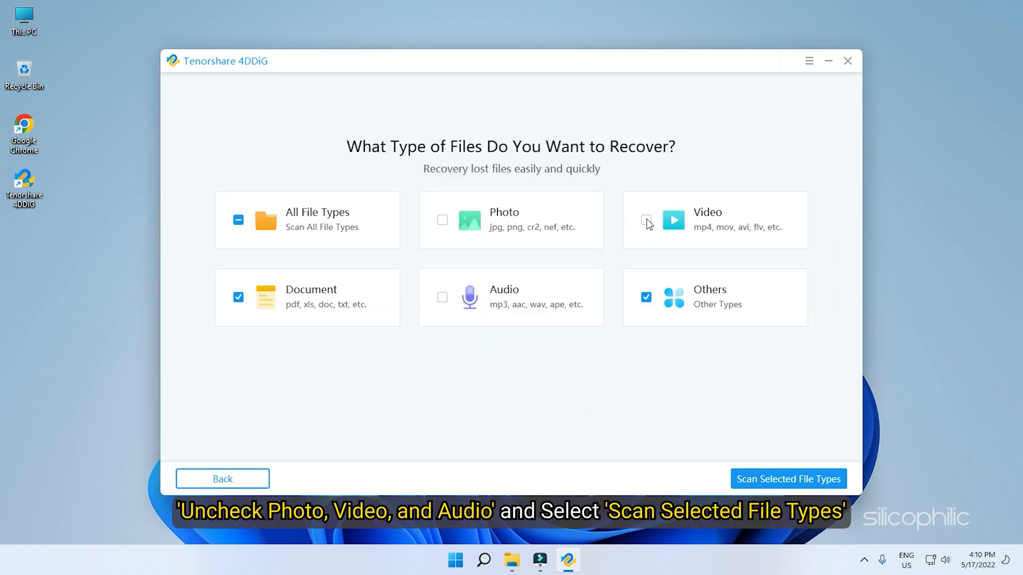
click(645, 220)
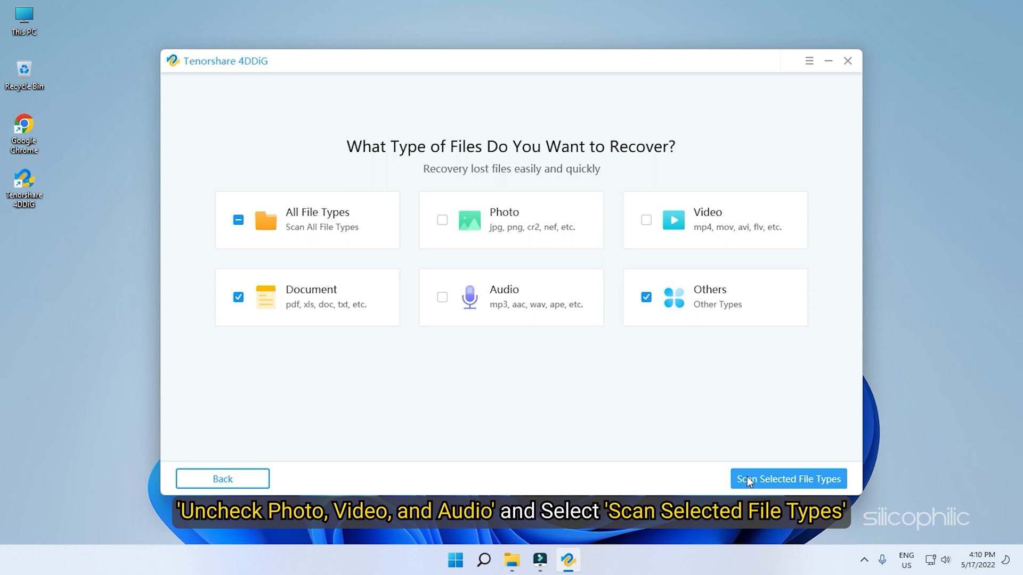
click(787, 478)
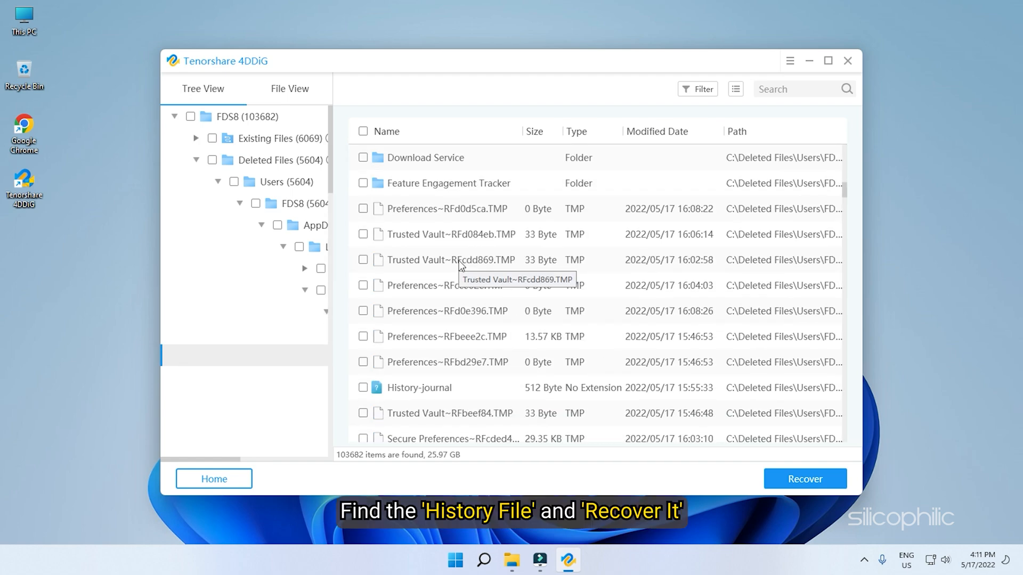
Recover the ticked History file to the Desktop and view the recovered copy's folder
click(656, 131)
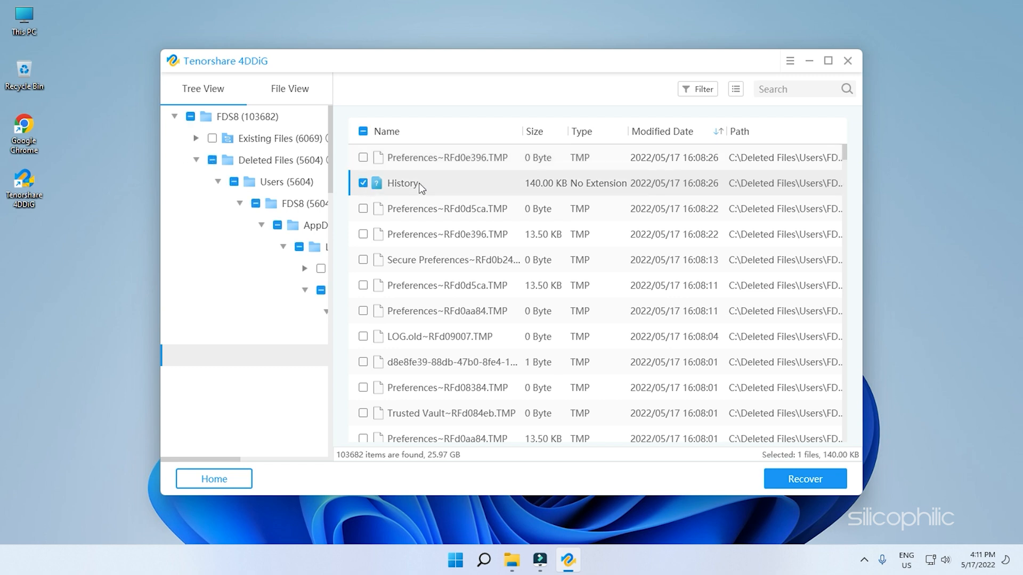
mouse_move(805, 479)
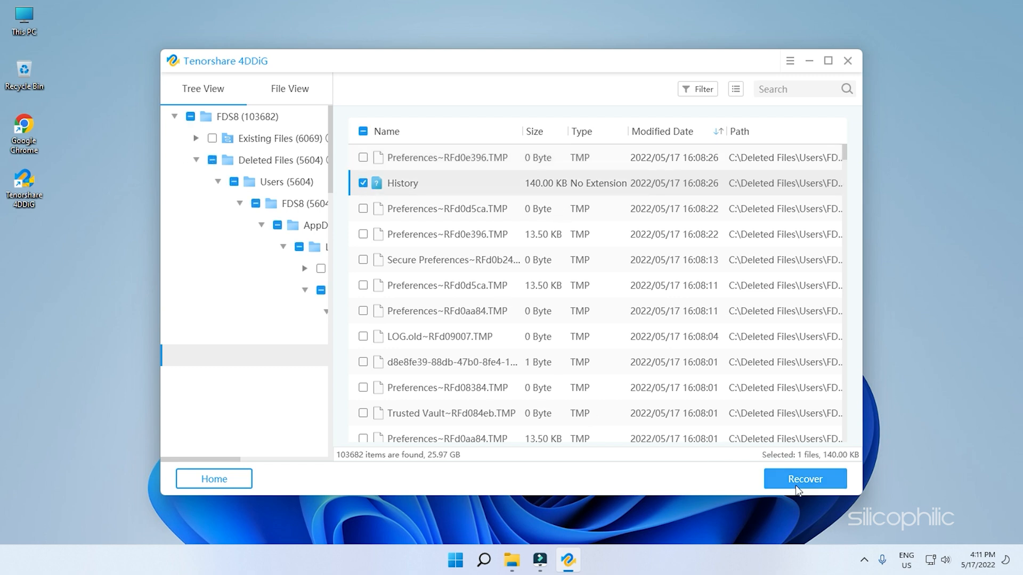
click(804, 478)
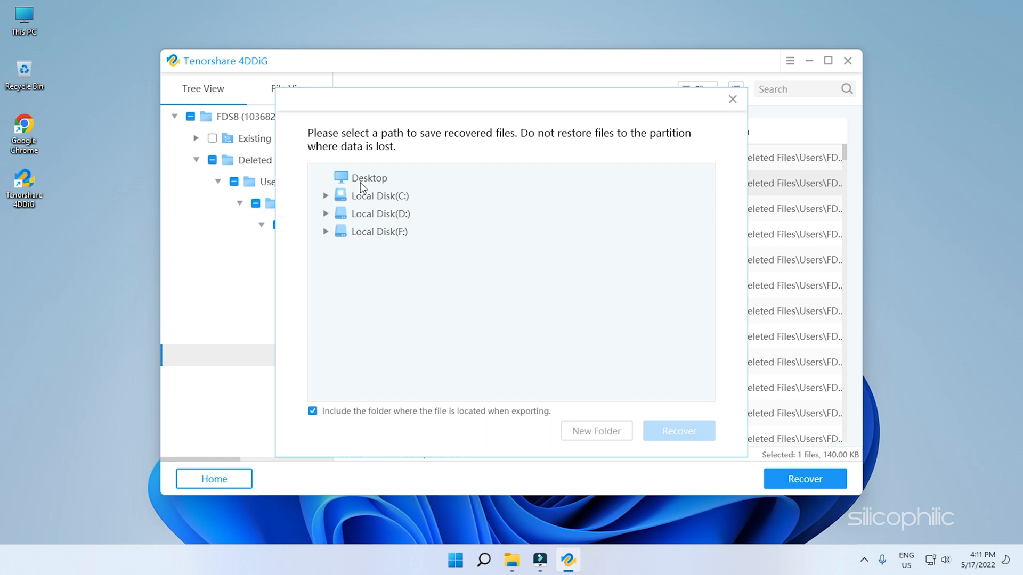
click(678, 430)
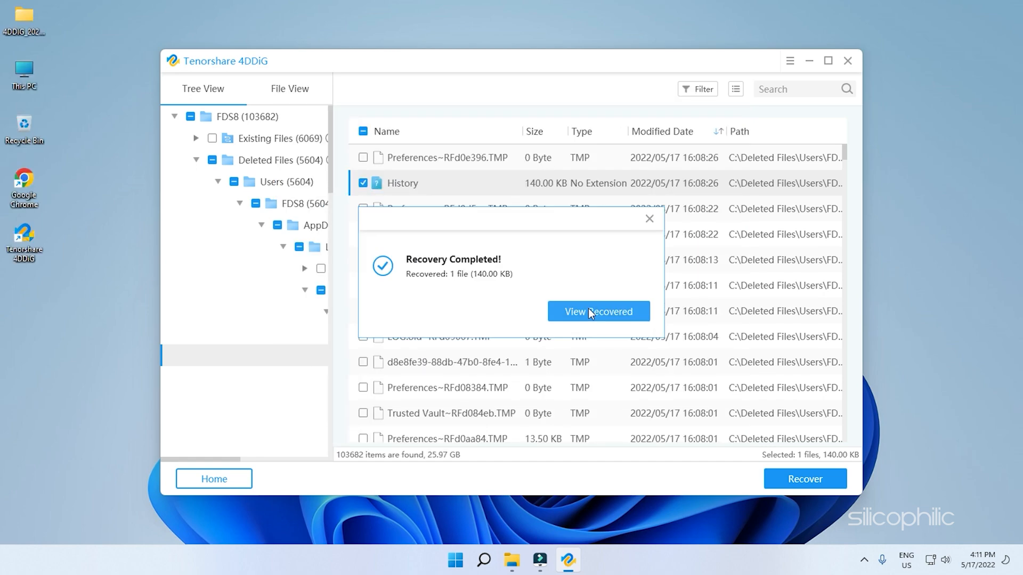
click(598, 311)
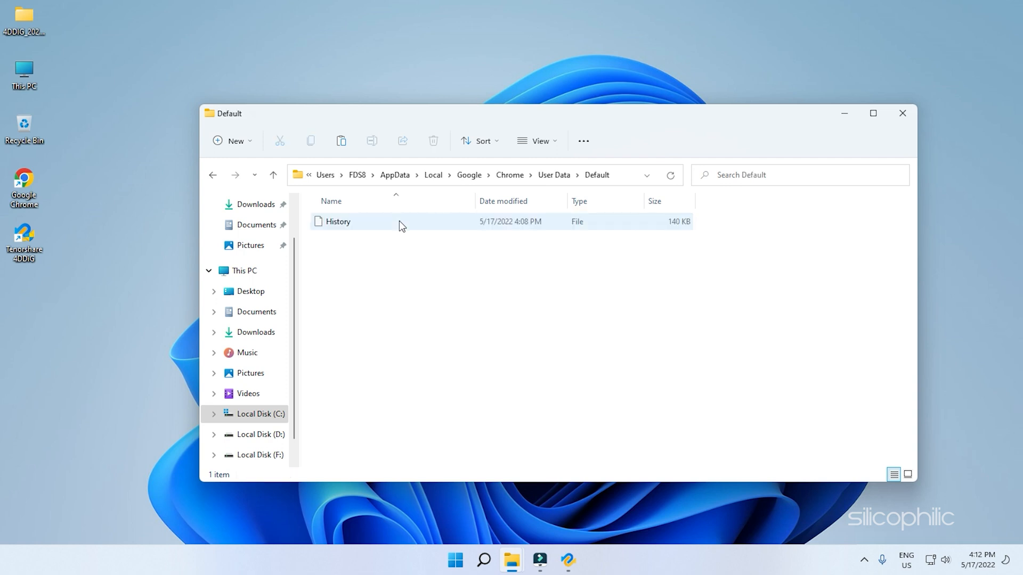
mouse_move(388, 226)
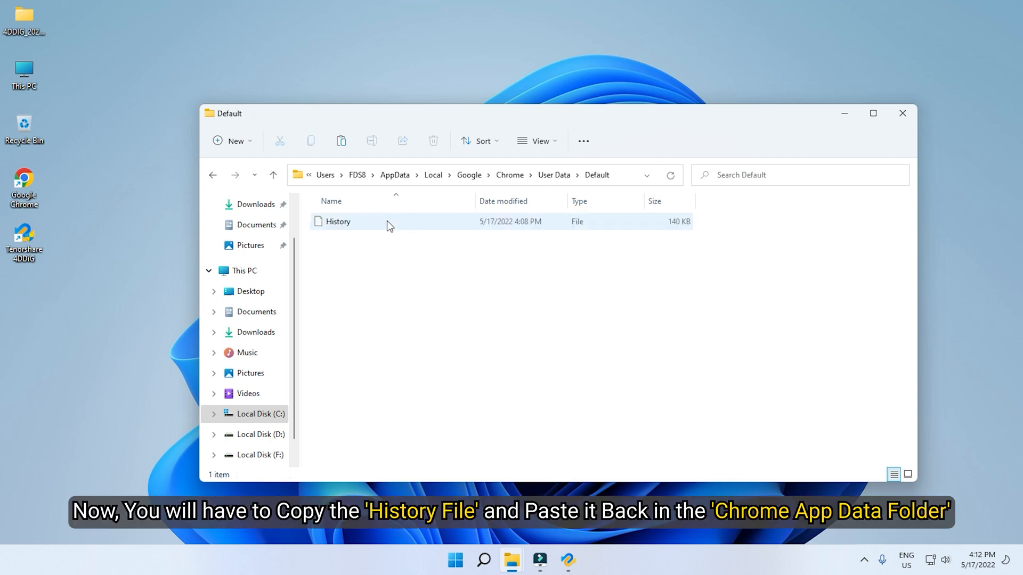
Copy the recovered History file and bring up Chrome's User Data\Default folder window
click(337, 222)
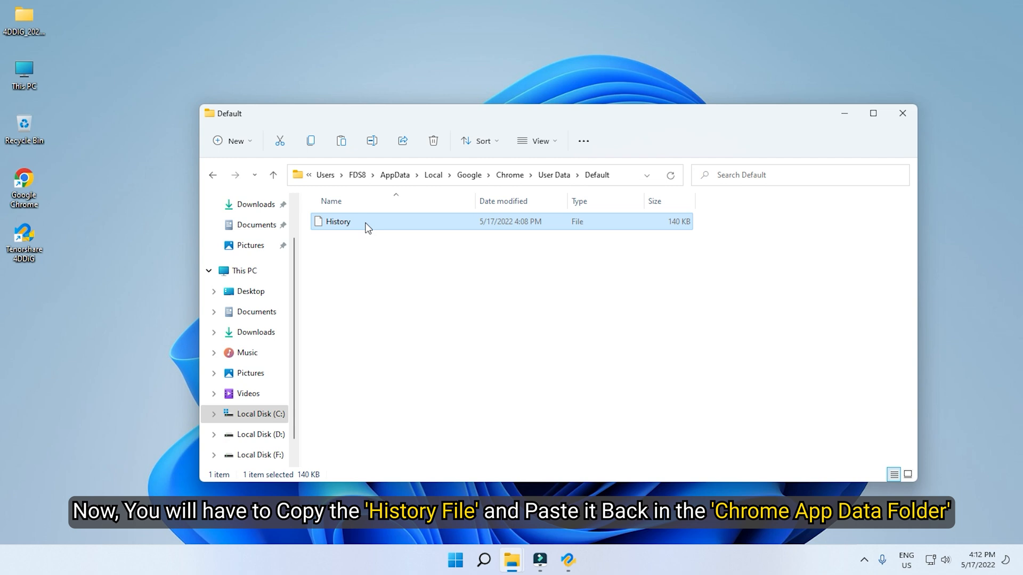
right_click(365, 221)
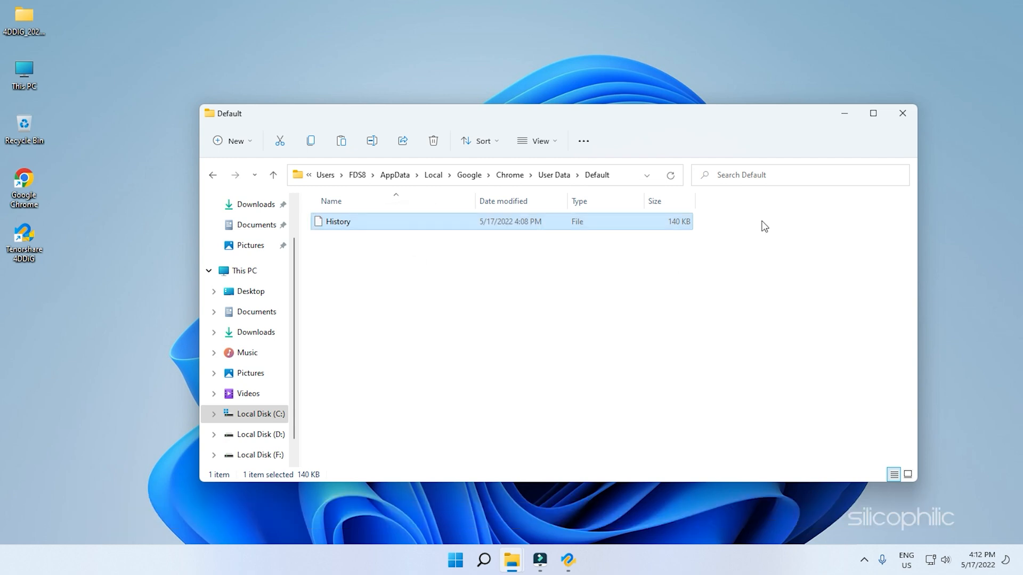
mouse_move(844, 113)
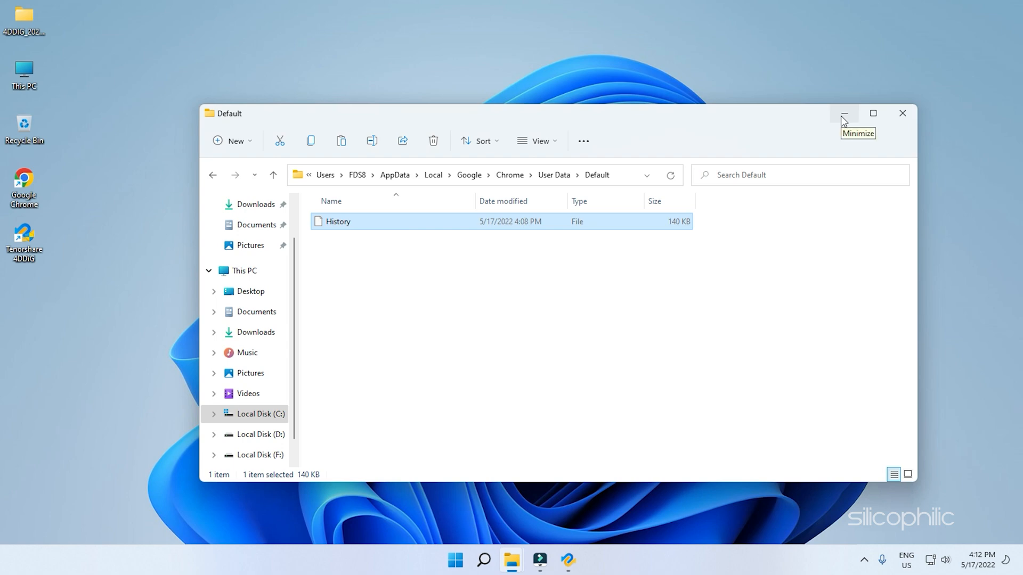
click(844, 113)
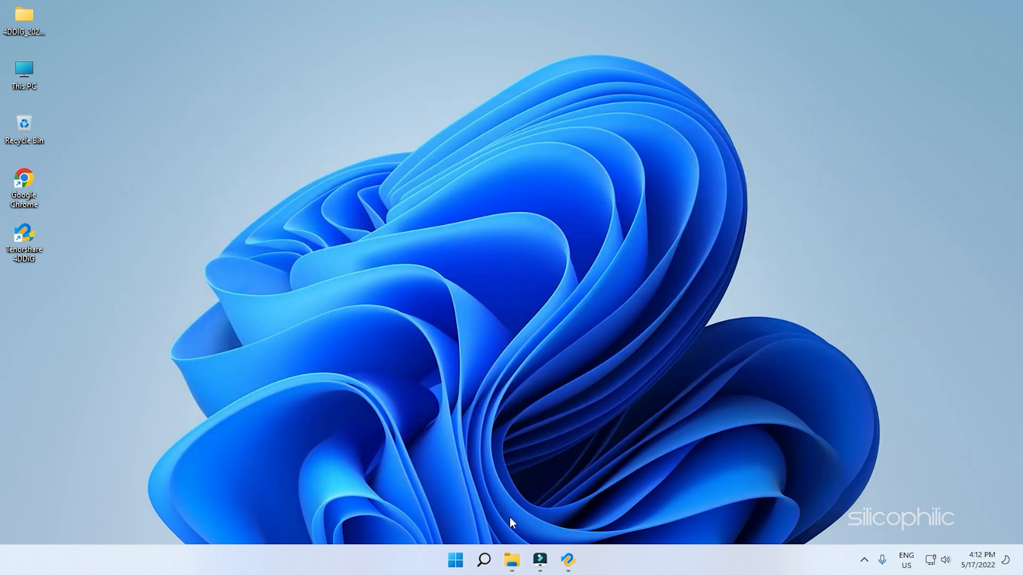
click(511, 560)
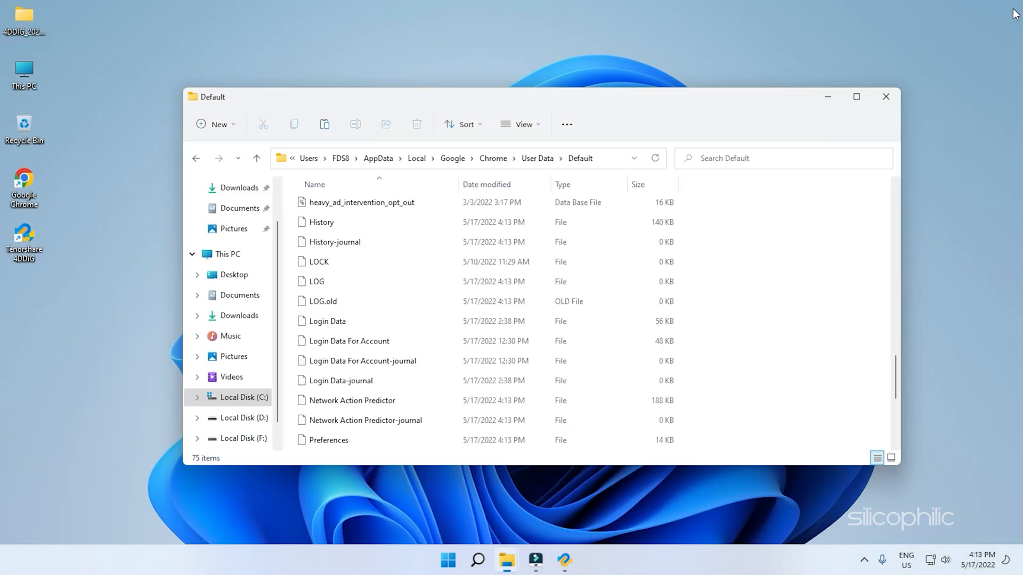
mouse_move(763, 245)
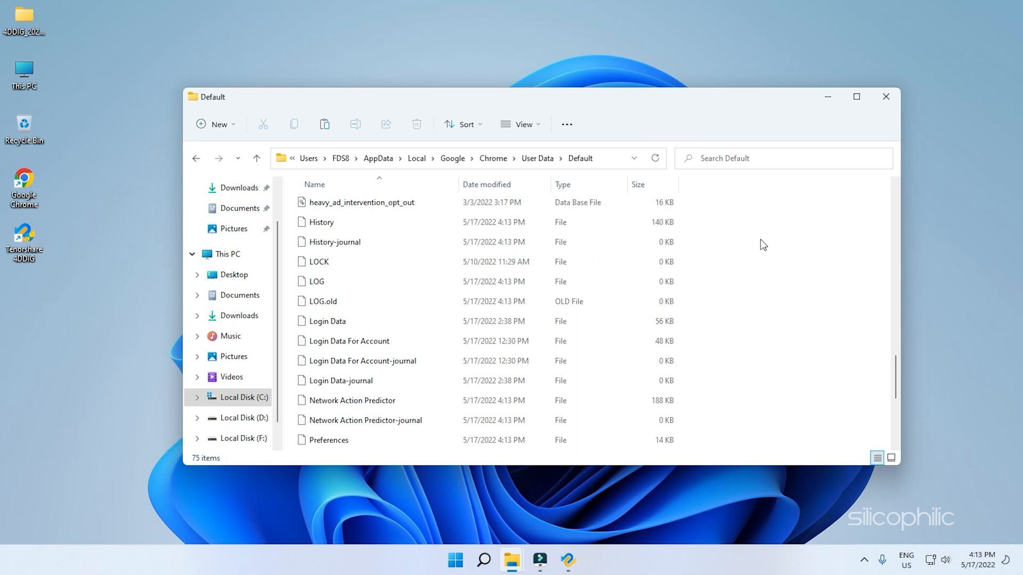
Paste the History file into the Default folder, replacing the existing one, and close Explorer
right_click(763, 245)
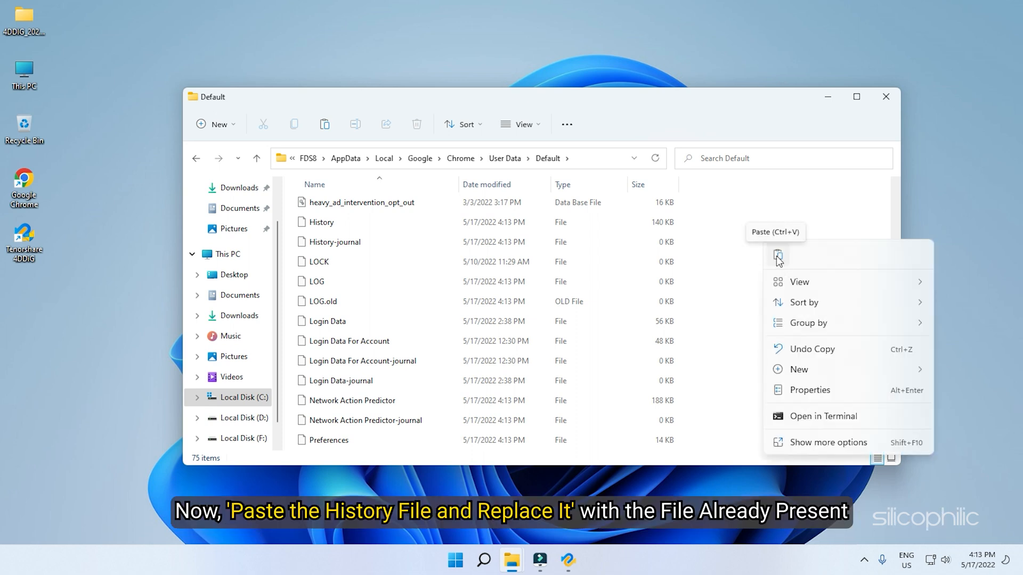
click(778, 256)
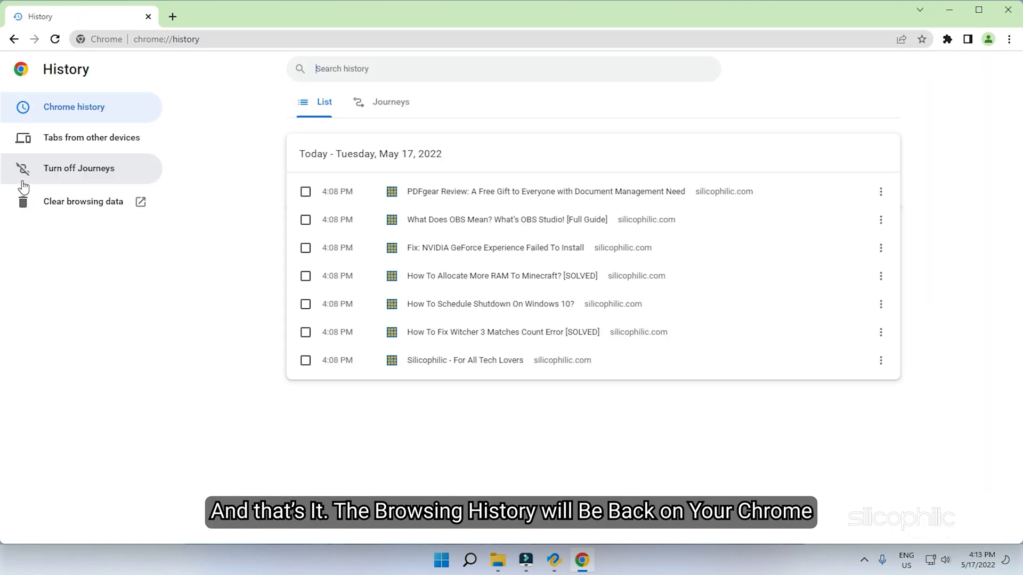
mouse_move(947, 242)
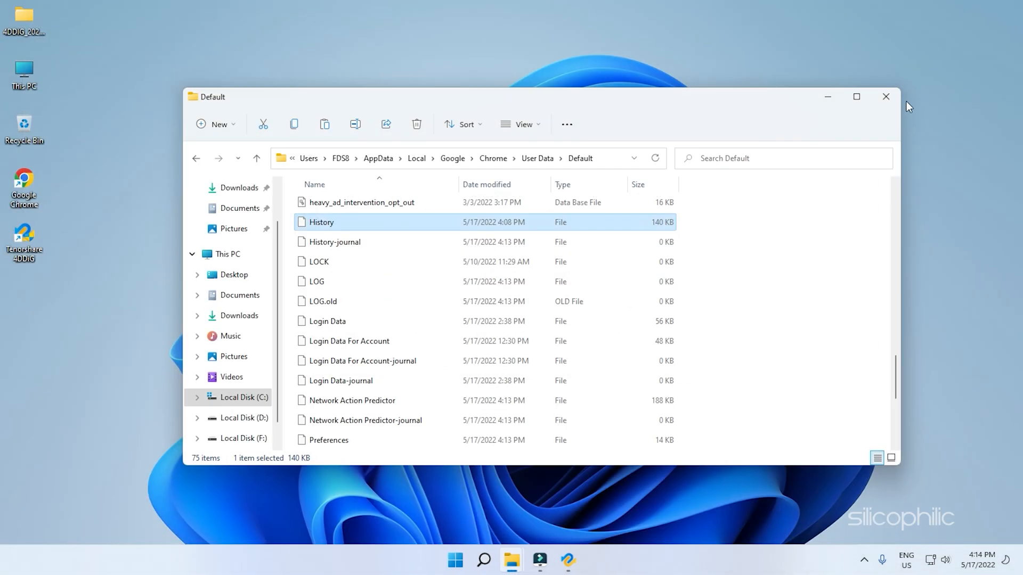
click(885, 97)
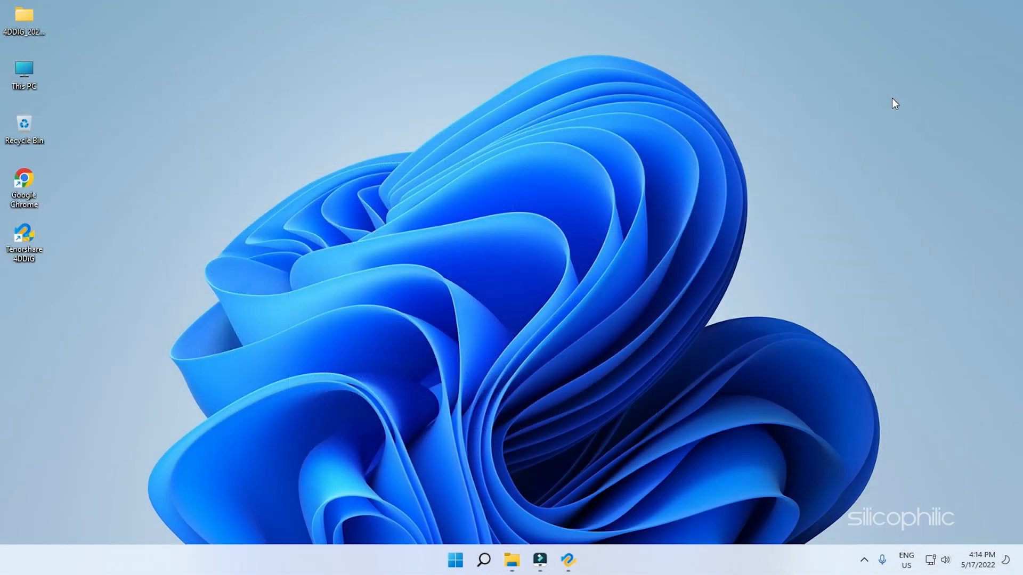